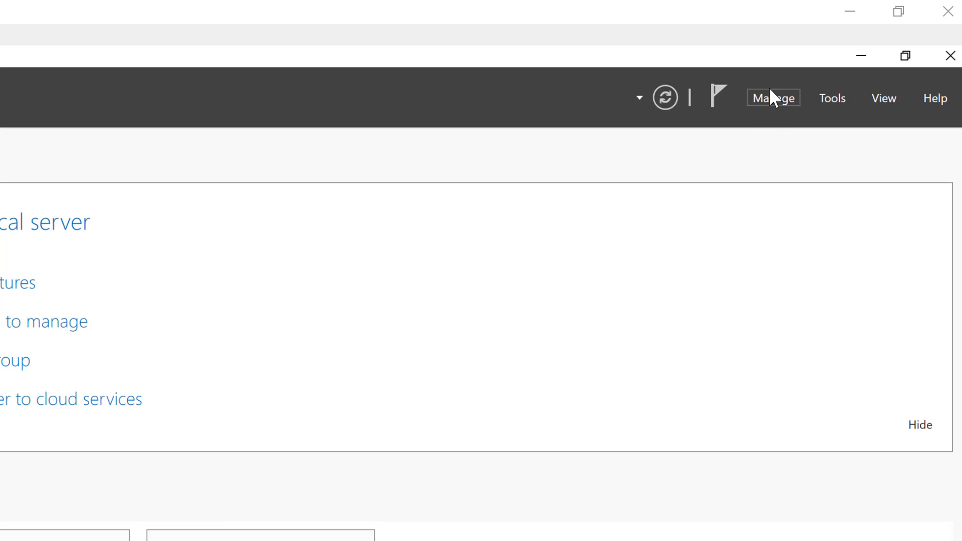
Launch the Add Roles and Features Wizard from Manage and proceed with a role-based installation.
left_click(772, 97)
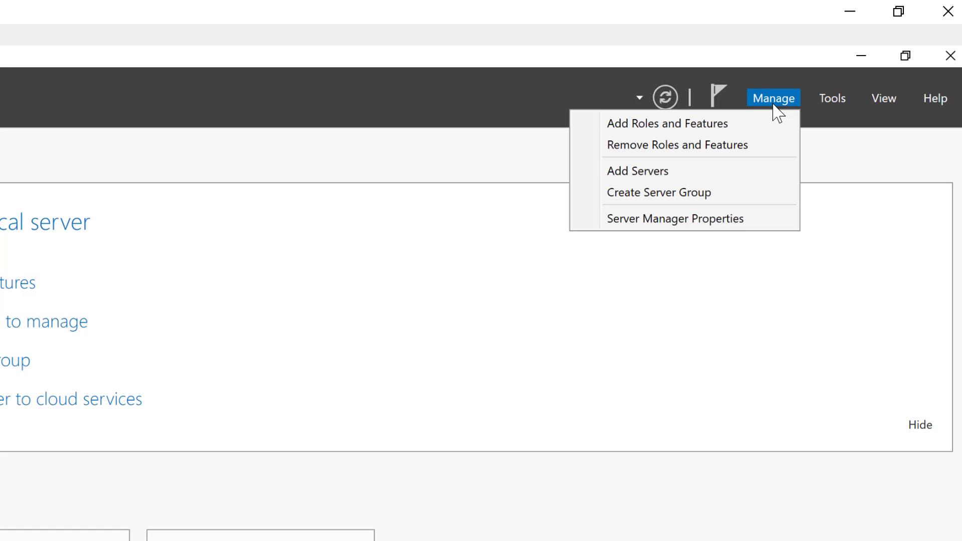
left_click(666, 123)
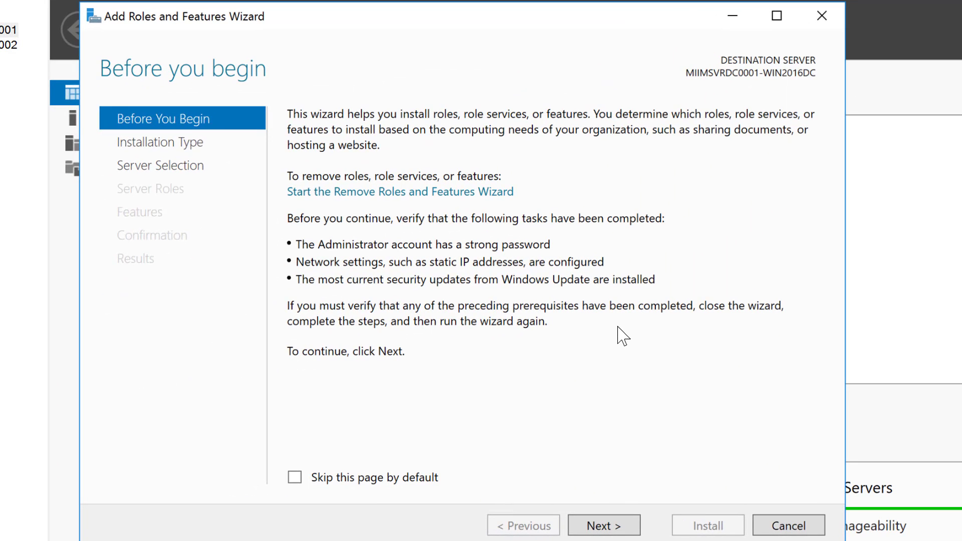
mouse_move(555, 539)
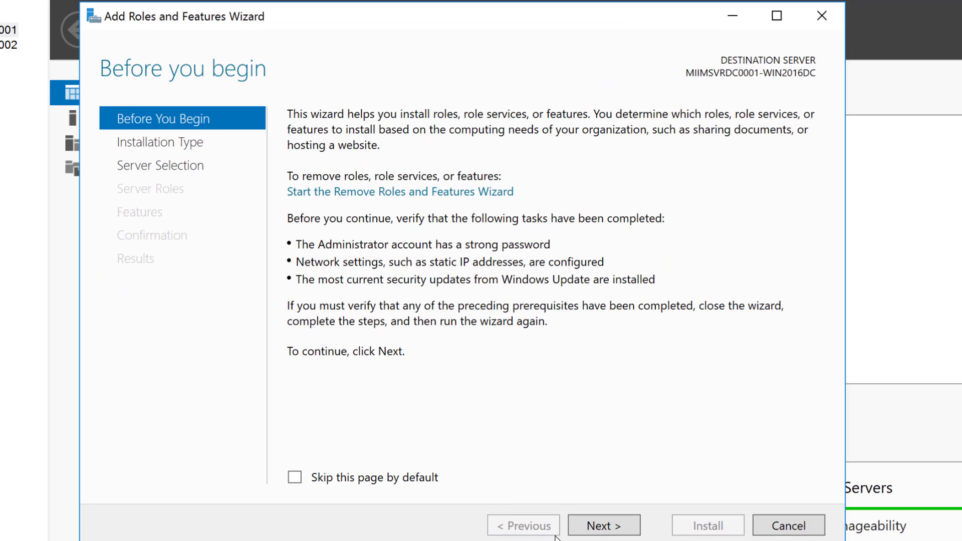
left_click(603, 525)
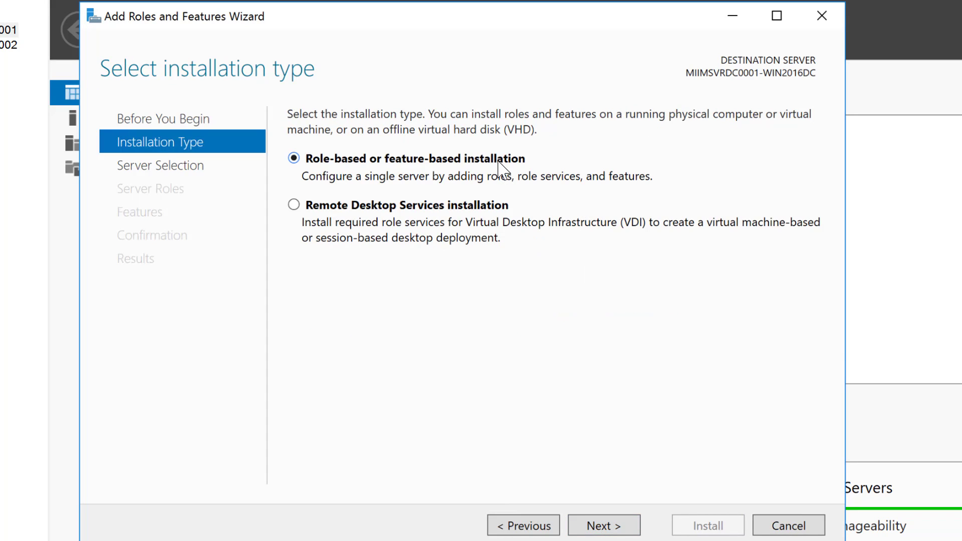
mouse_move(434, 276)
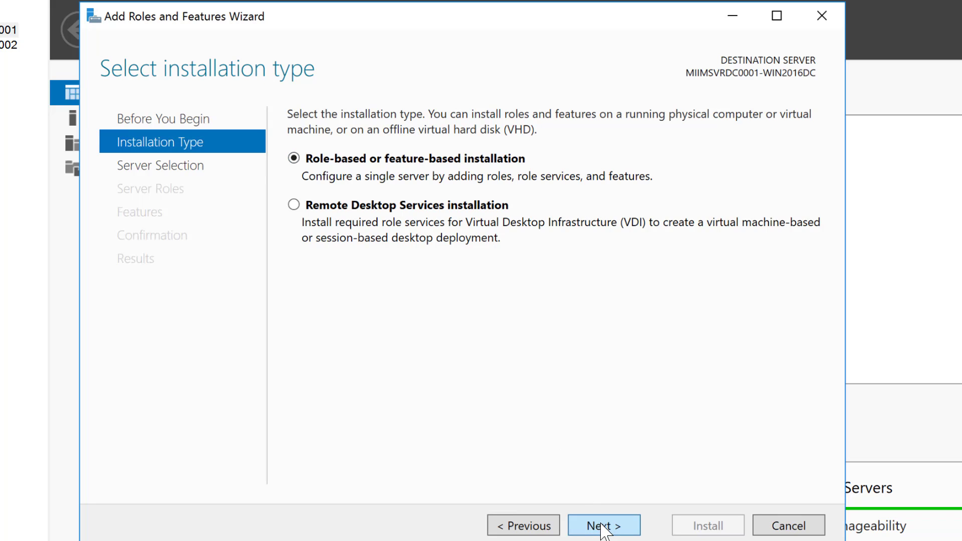
left_click(603, 525)
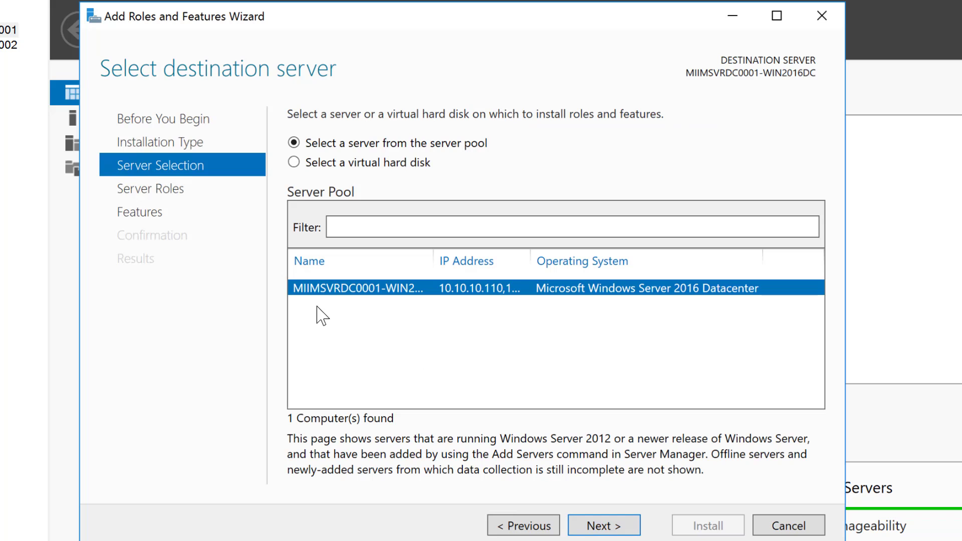
mouse_move(437, 266)
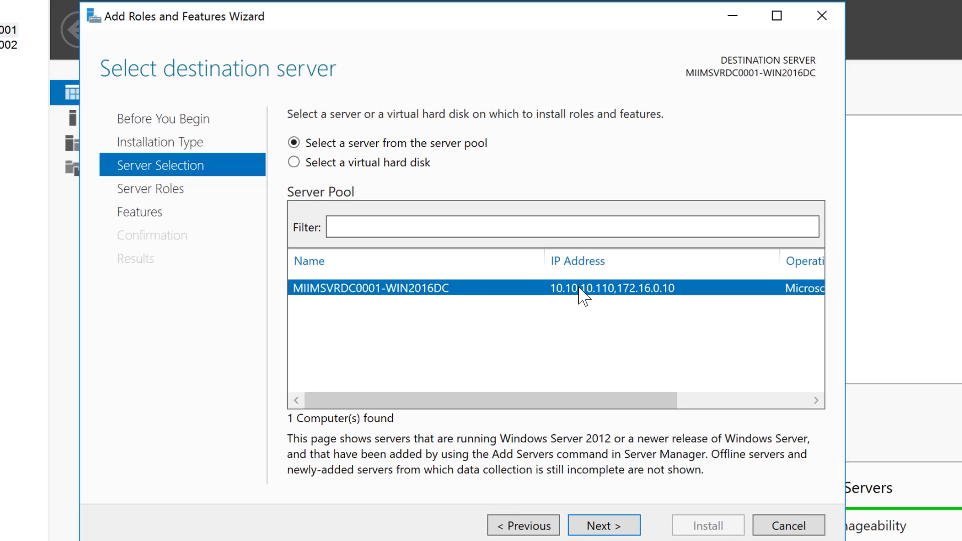
mouse_move(539, 475)
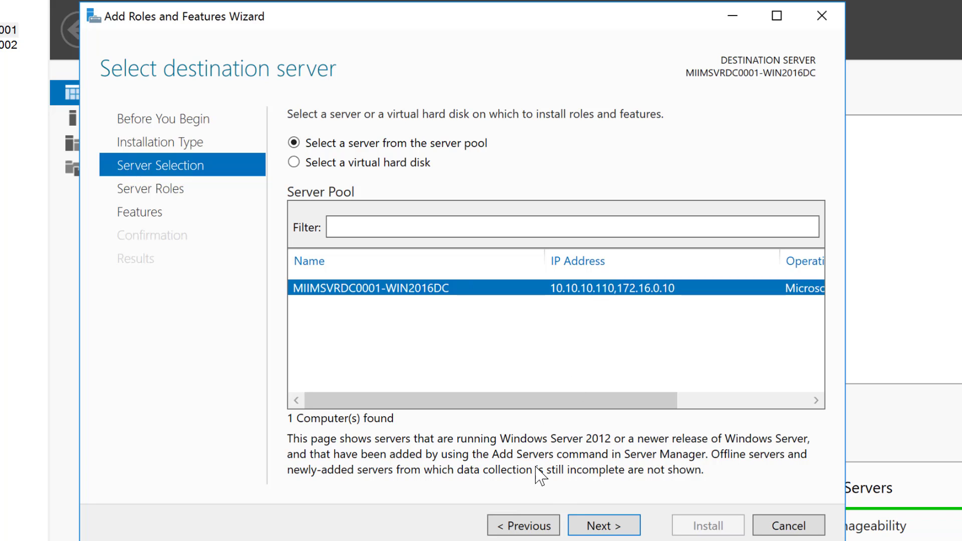
mouse_move(603, 525)
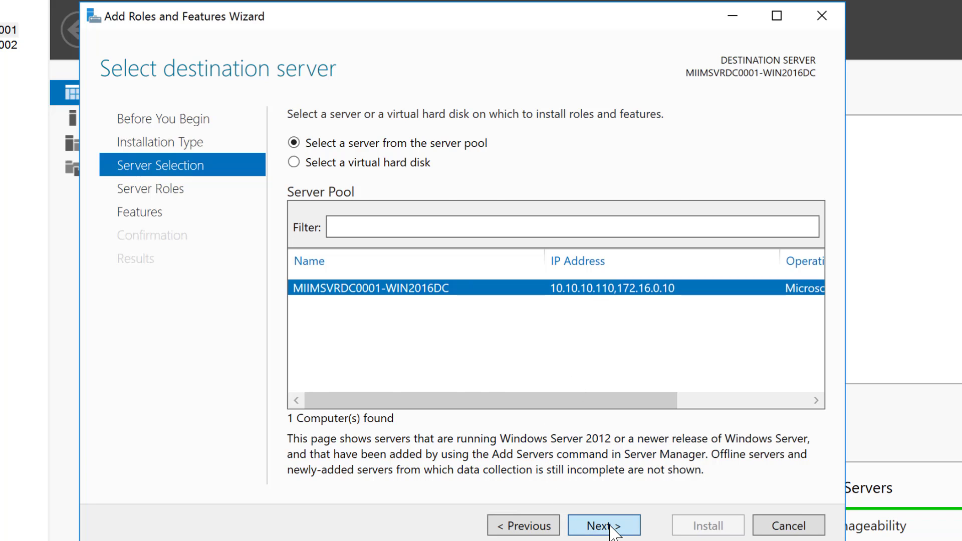
Target MIIMSVRDC0001-WIN2016DC and select Active Directory Domain Services with its required management tools.
left_click(603, 525)
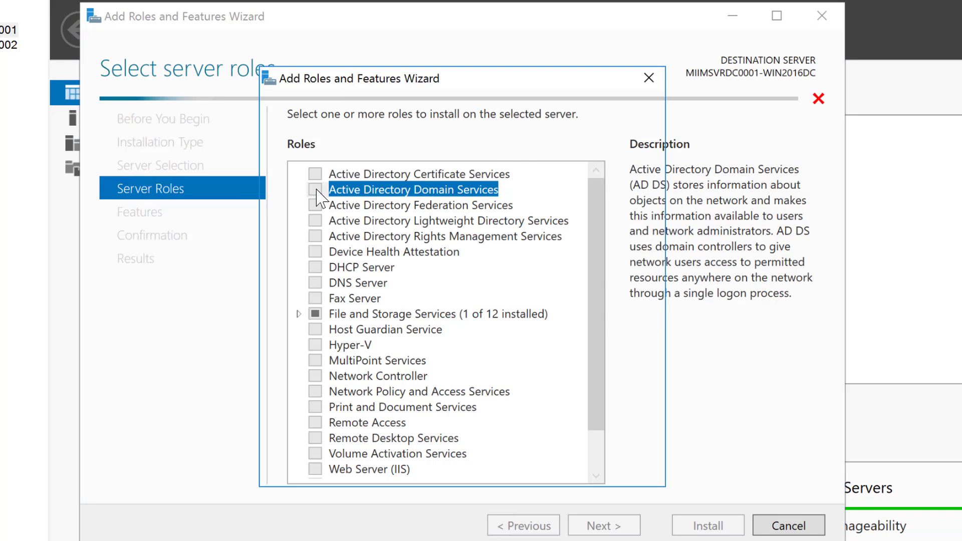
left_click(316, 190)
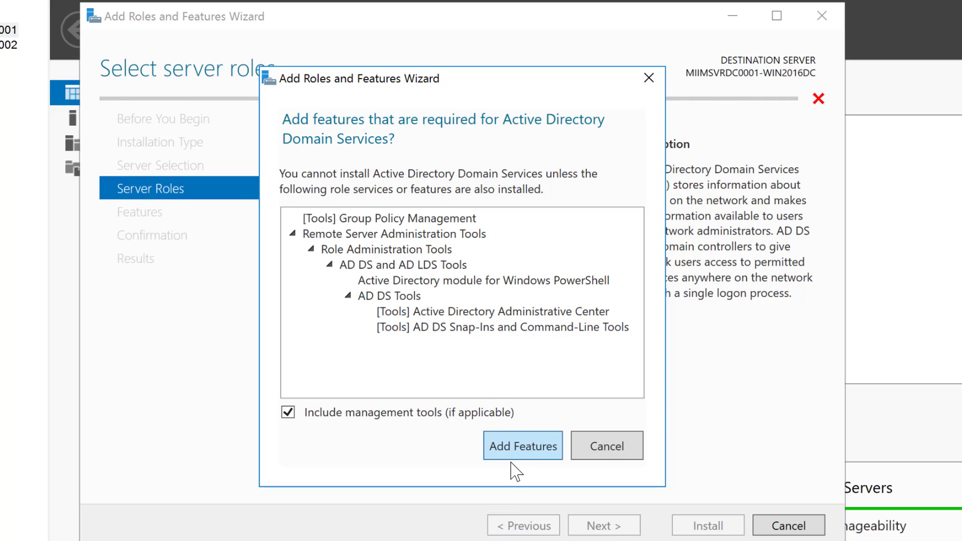
left_click(523, 444)
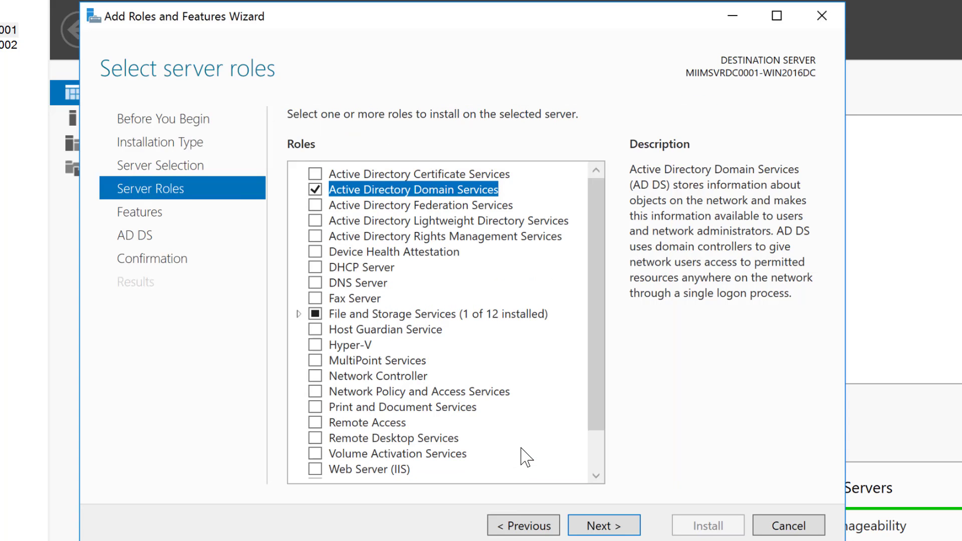
mouse_move(659, 387)
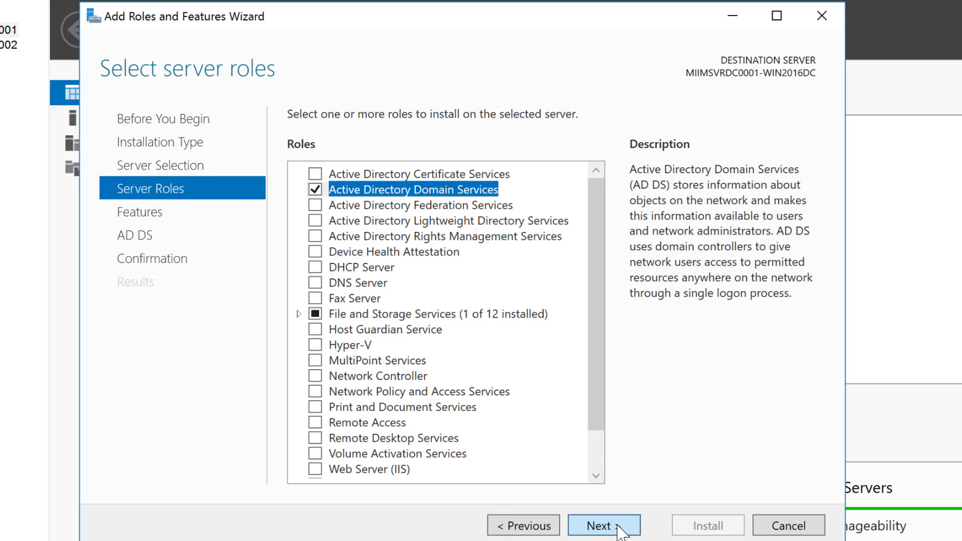
Advance past Features and AD DS information without extra features to the Confirmation page.
left_click(603, 524)
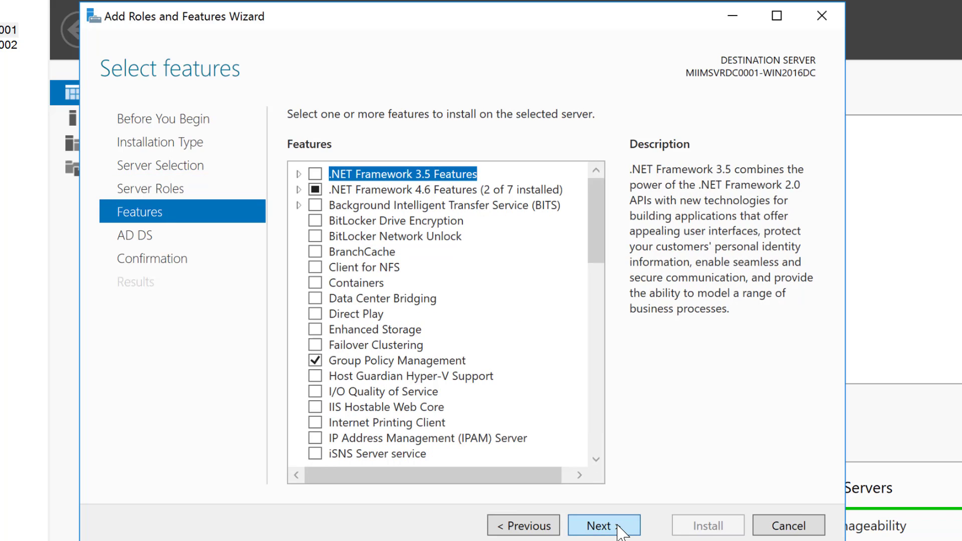
left_click(603, 525)
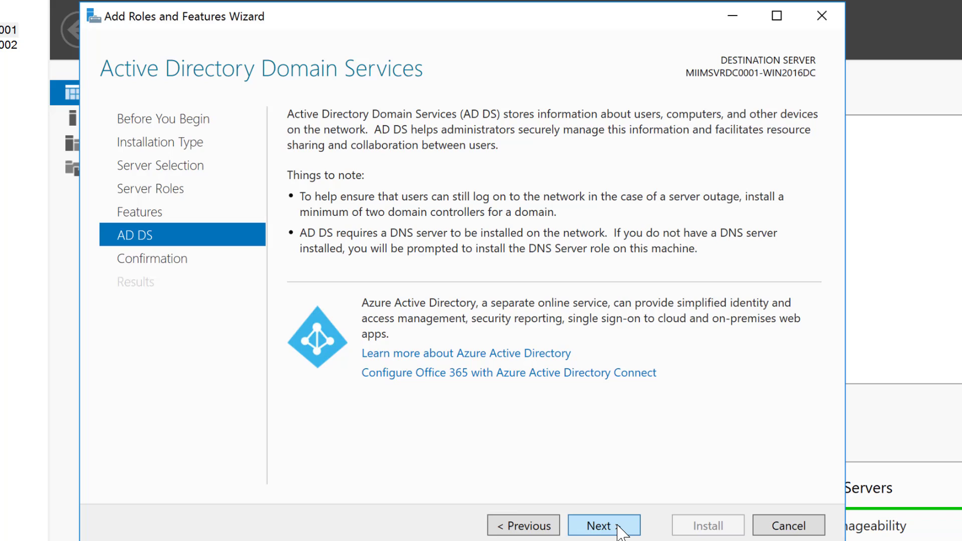
left_click(603, 525)
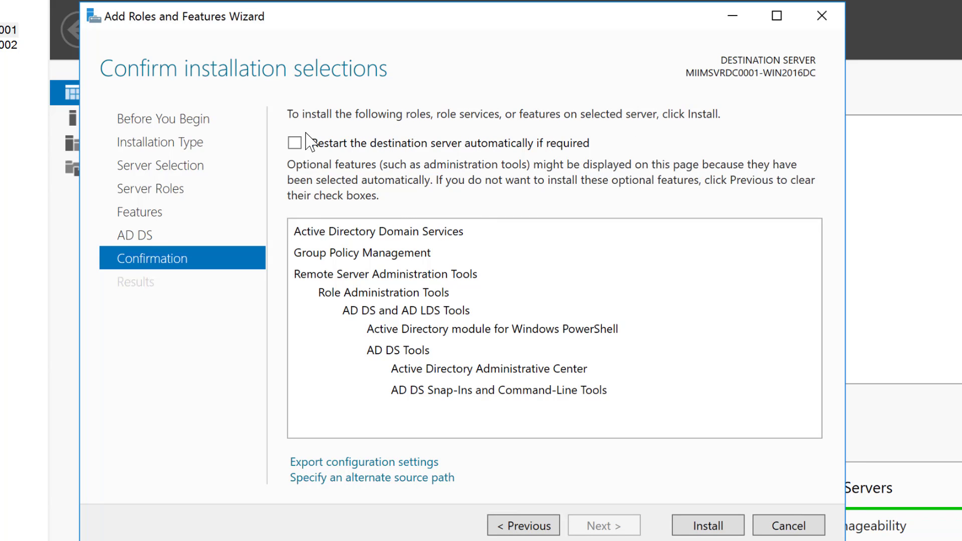
Allow automatic restart of the destination server and install AD DS on MIIMSVRDC0001-WIN2016DC.
left_click(293, 142)
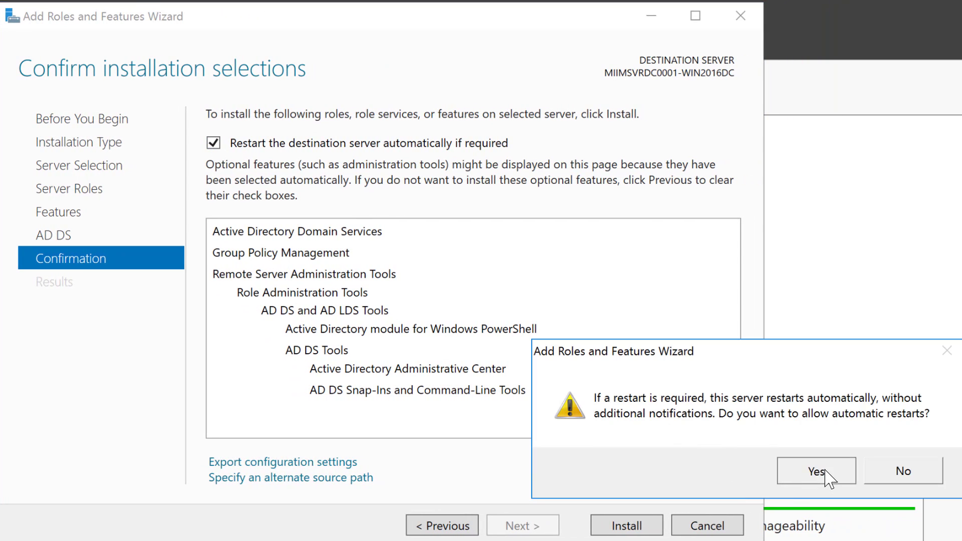
left_click(814, 471)
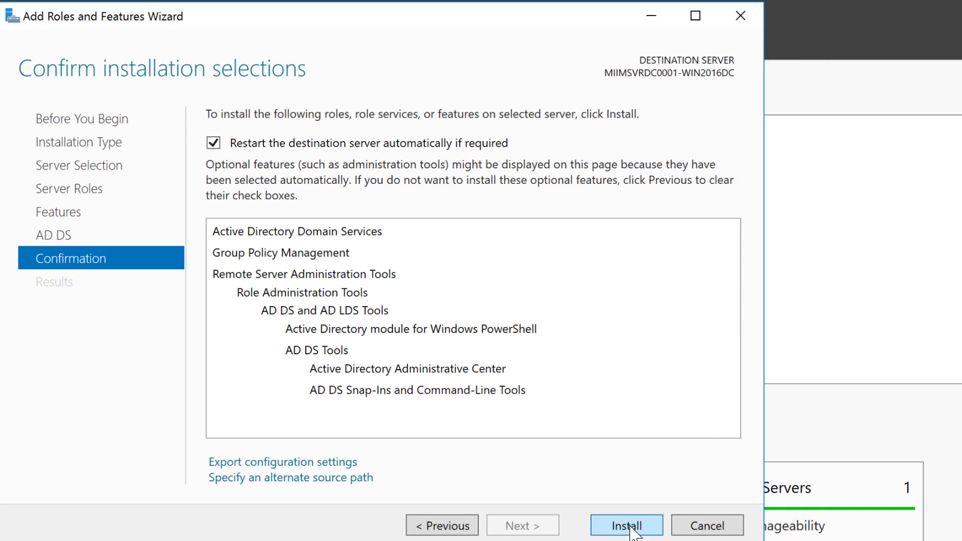
left_click(625, 525)
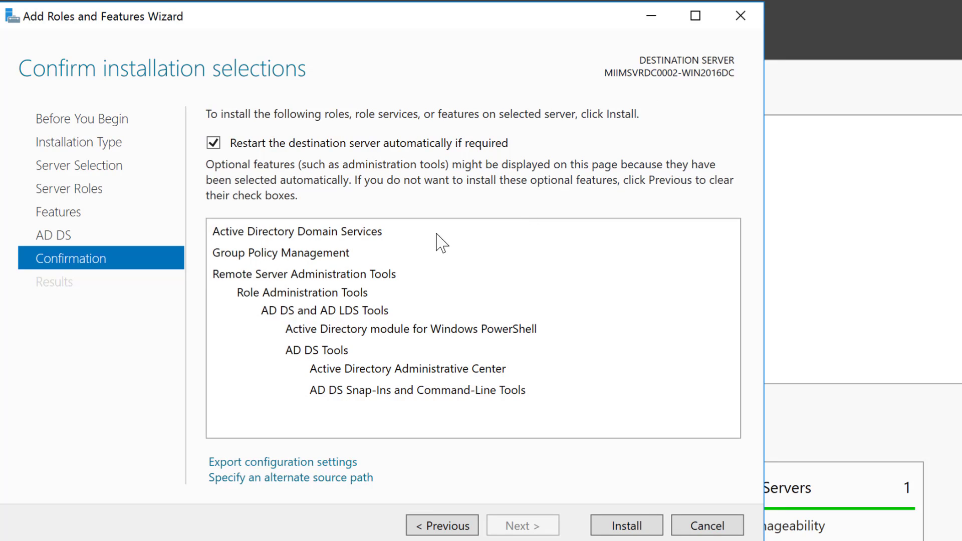
mouse_move(330, 410)
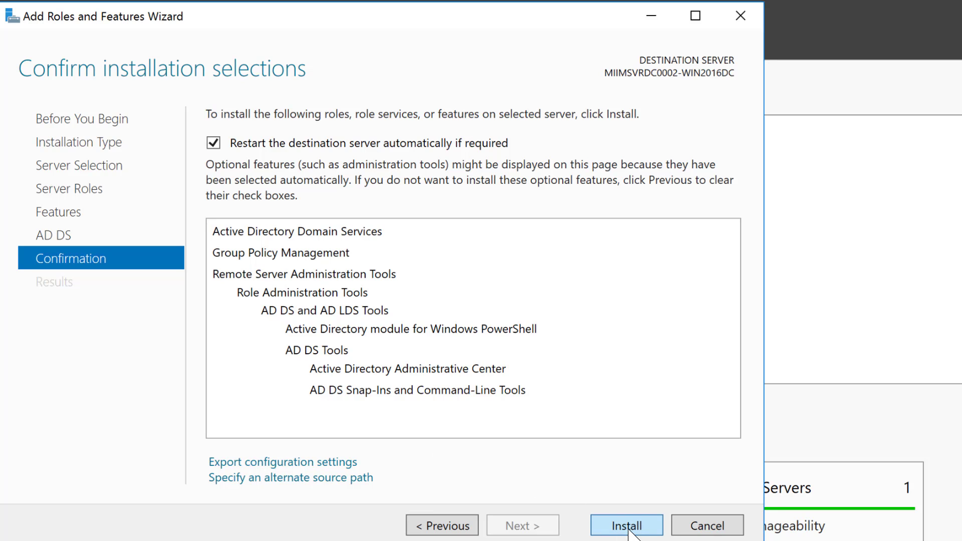
left_click(625, 525)
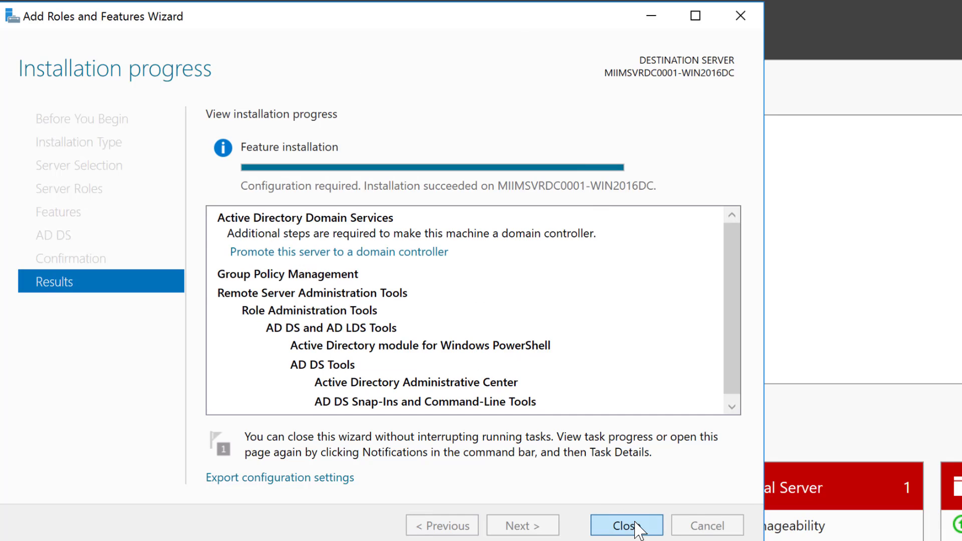
Close the finished installation wizard, returning to the dashboard with AD DS listed.
left_click(625, 525)
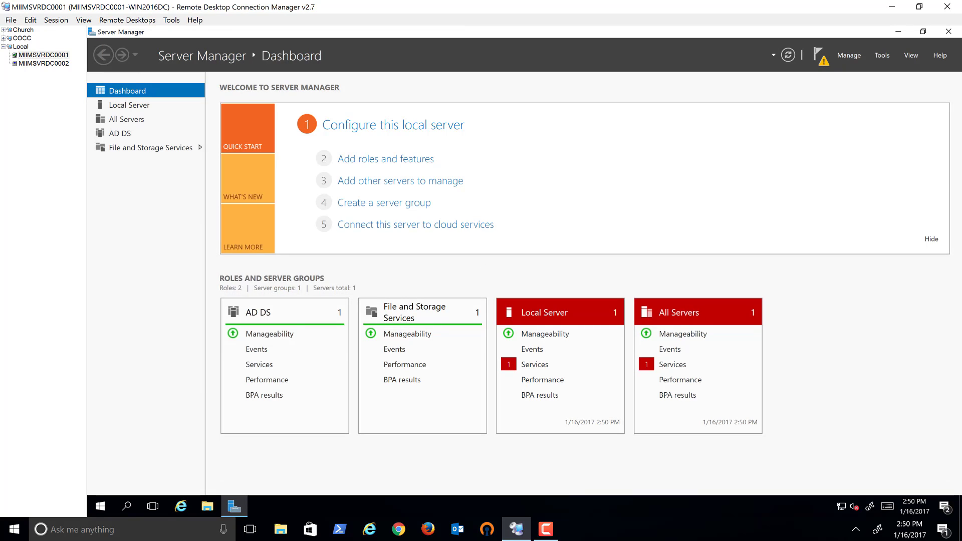
mouse_move(818, 55)
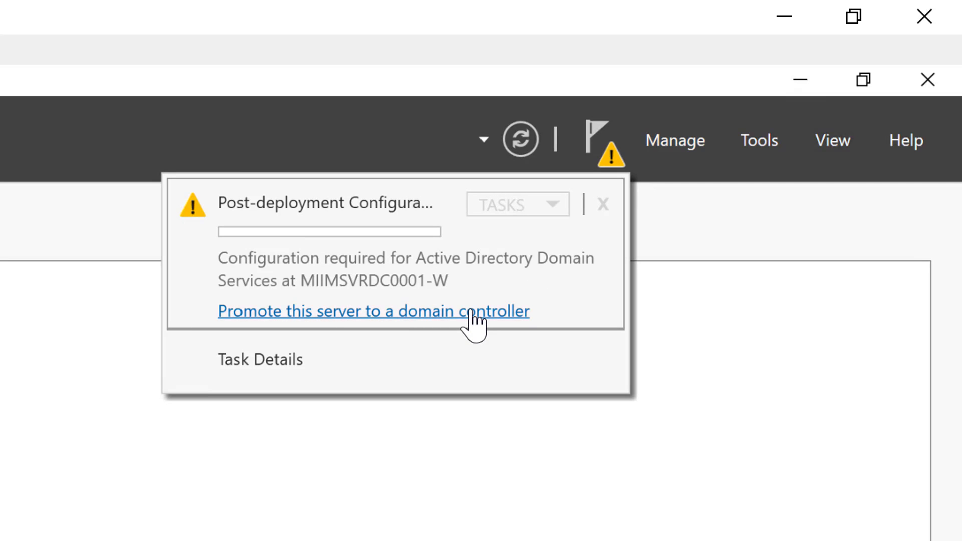
Promote the server as a new forest with root domain corp.miim.com and continue to Domain Controller Options.
left_click(372, 310)
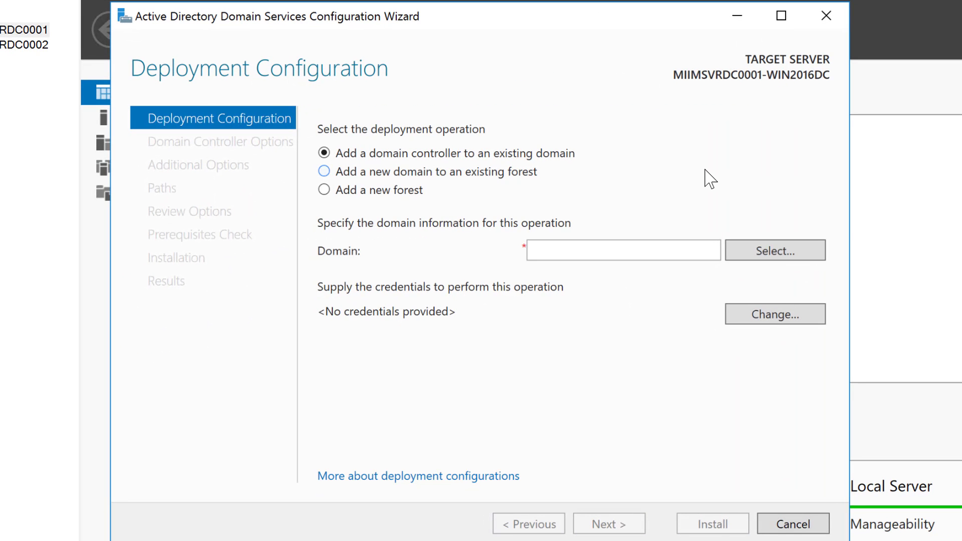
mouse_move(487, 200)
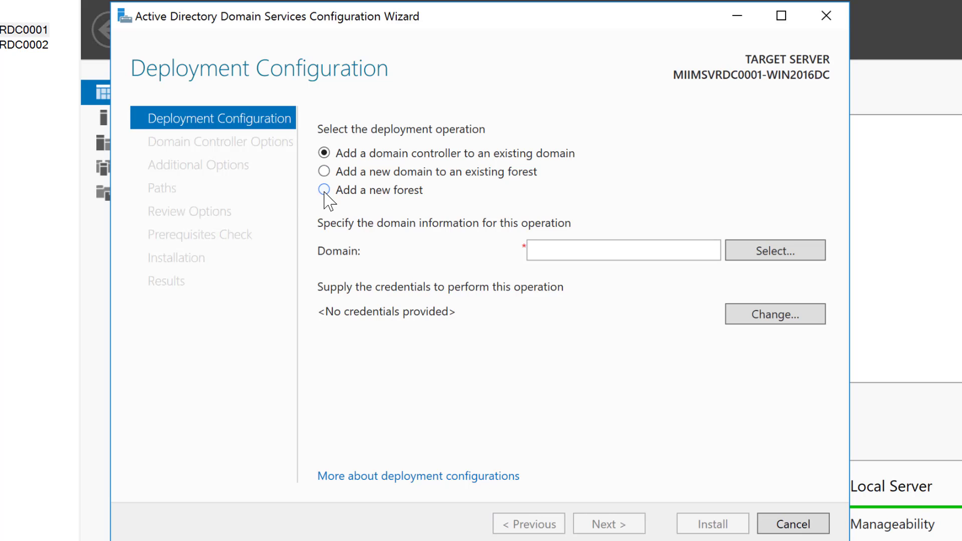
left_click(325, 189)
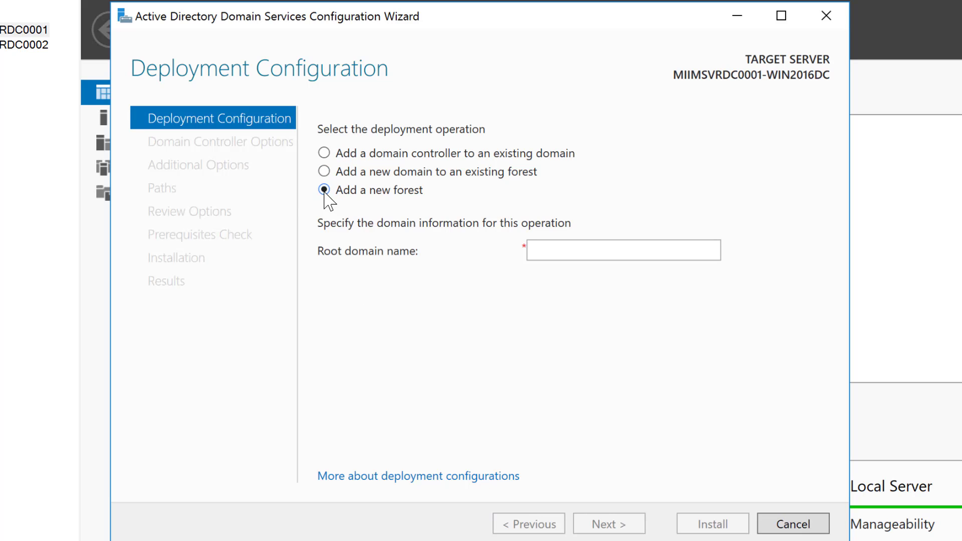
left_click(622, 250)
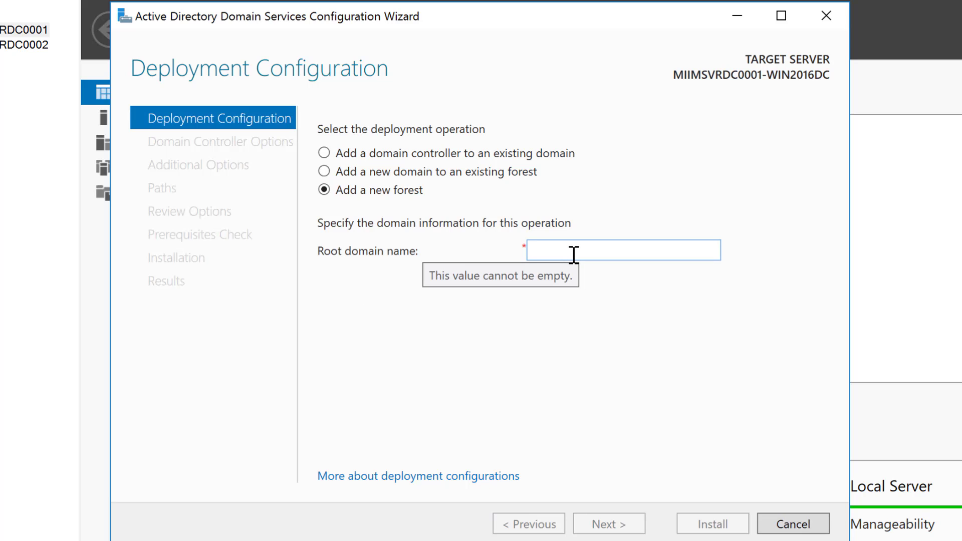
left_click(622, 249)
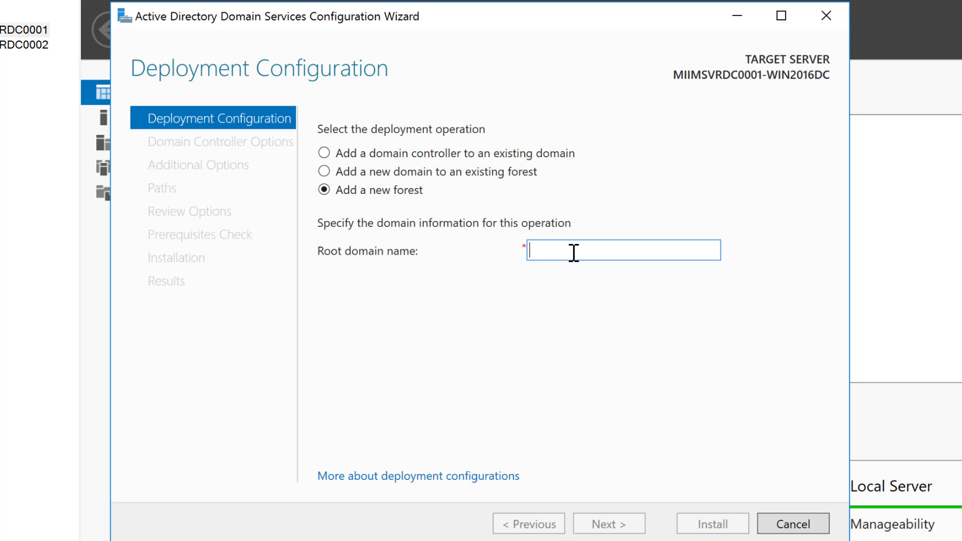
type("corp")
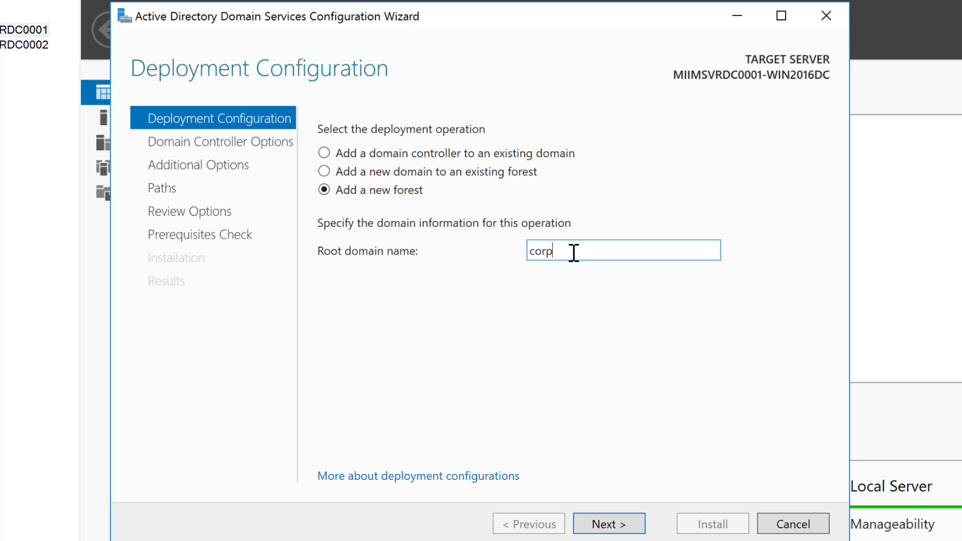
type(".miim")
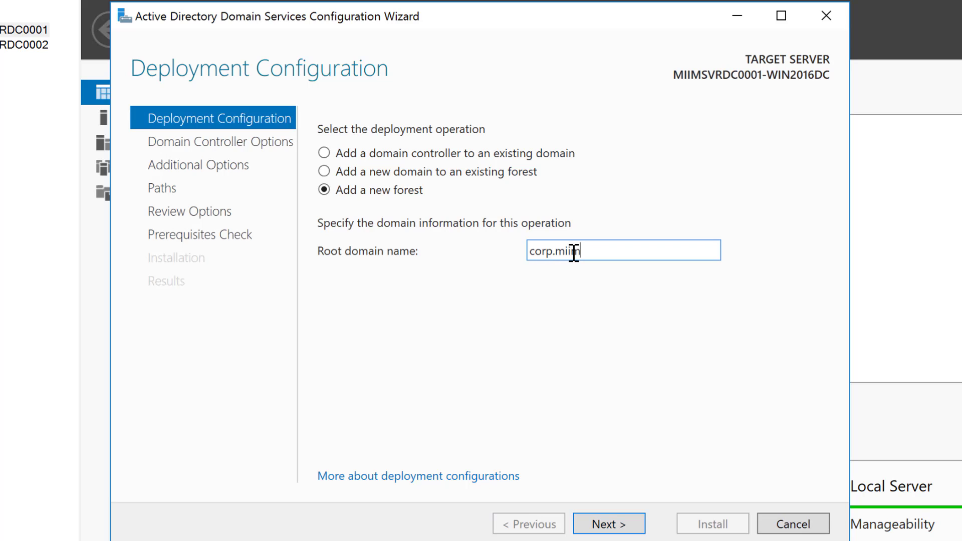
type(".com")
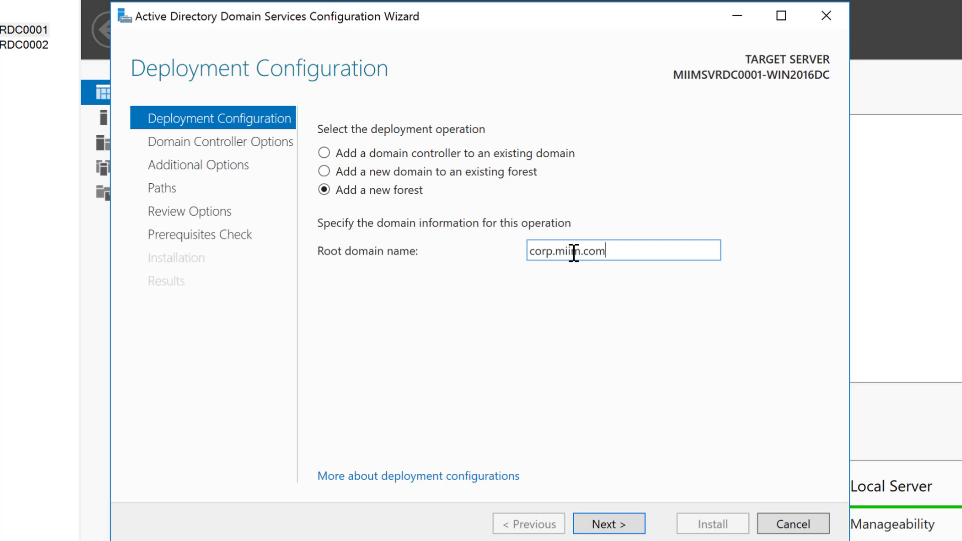
mouse_move(644, 249)
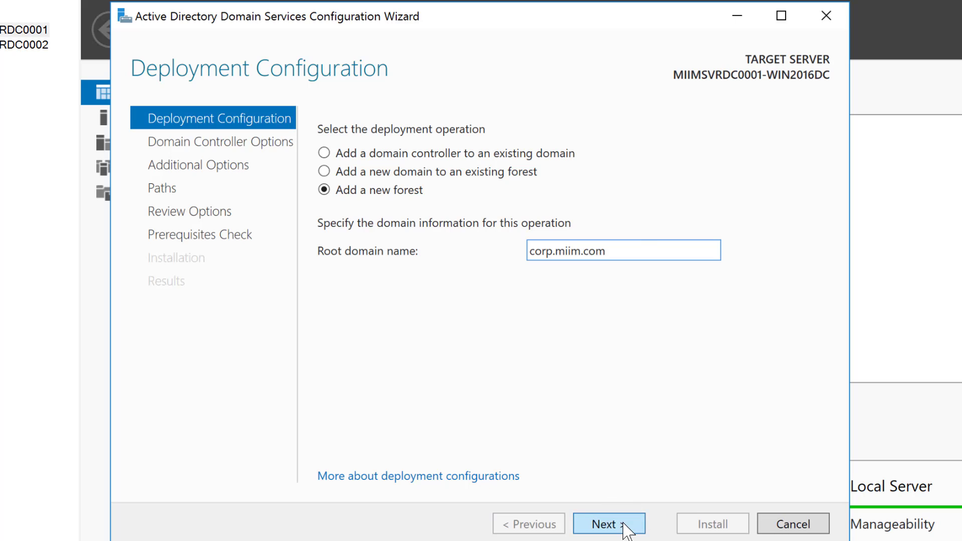
left_click(608, 524)
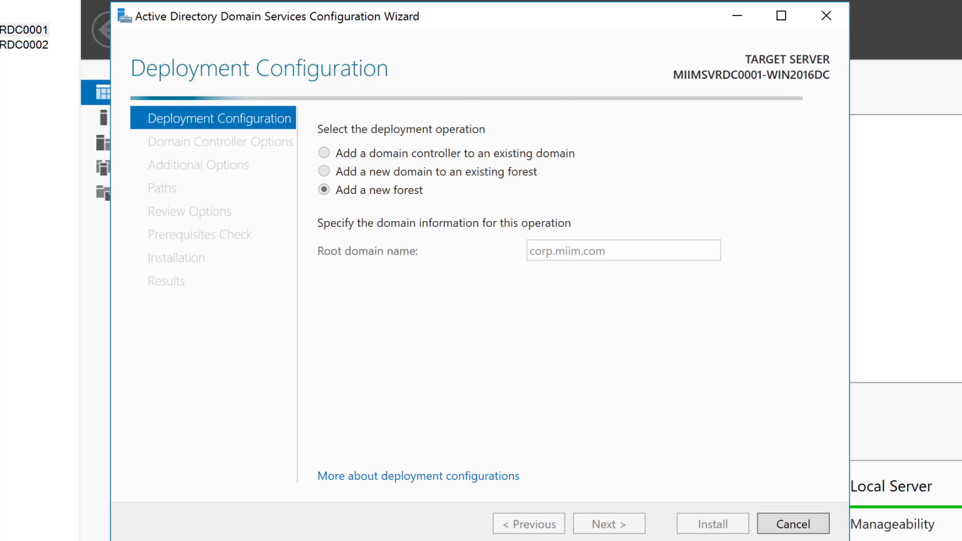
left_click(607, 523)
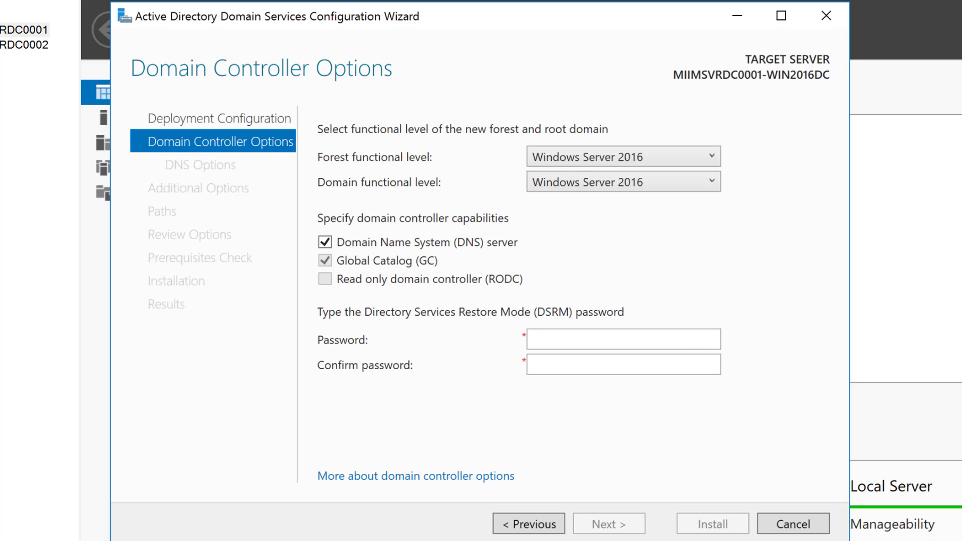
Enter the DSRM password with Windows Server 2016 functional levels and continue to DNS options.
left_click(621, 338)
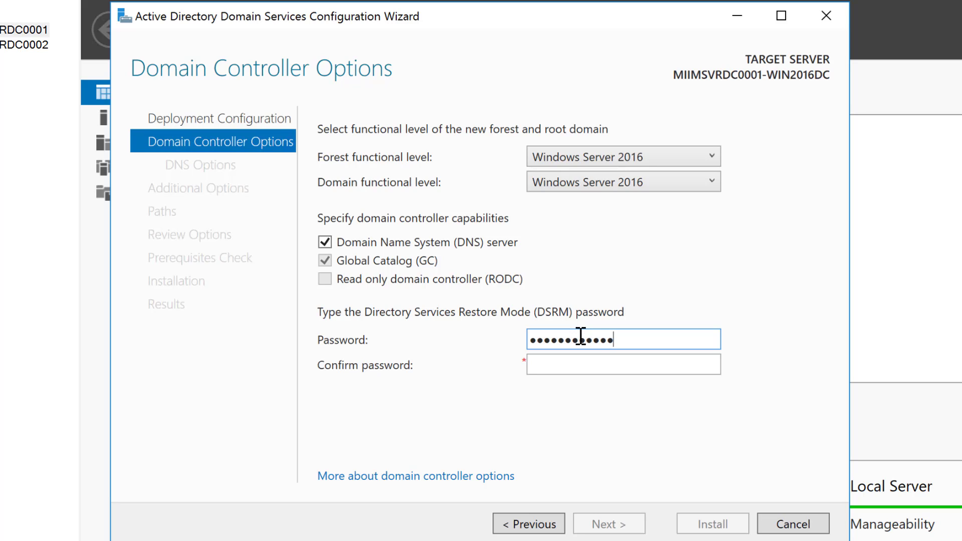
type("•")
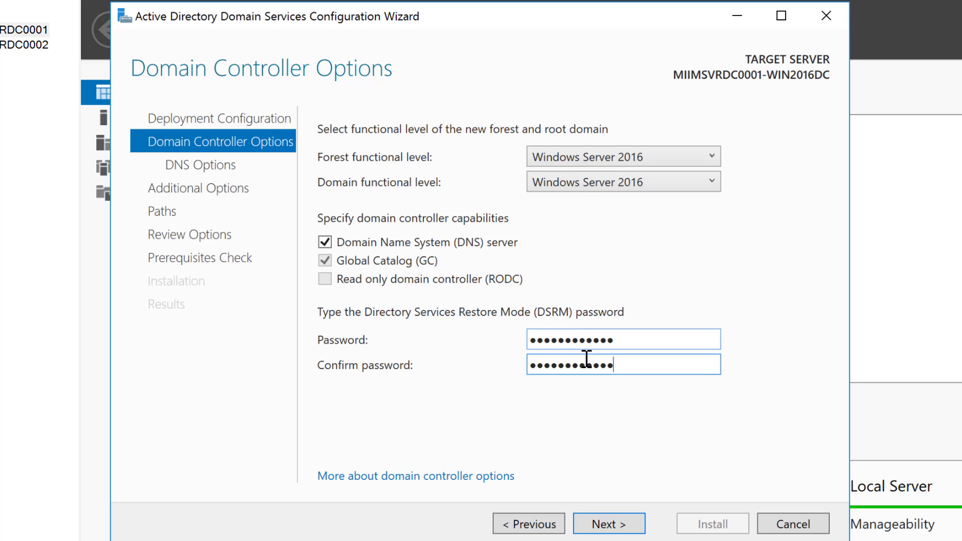
left_click(608, 523)
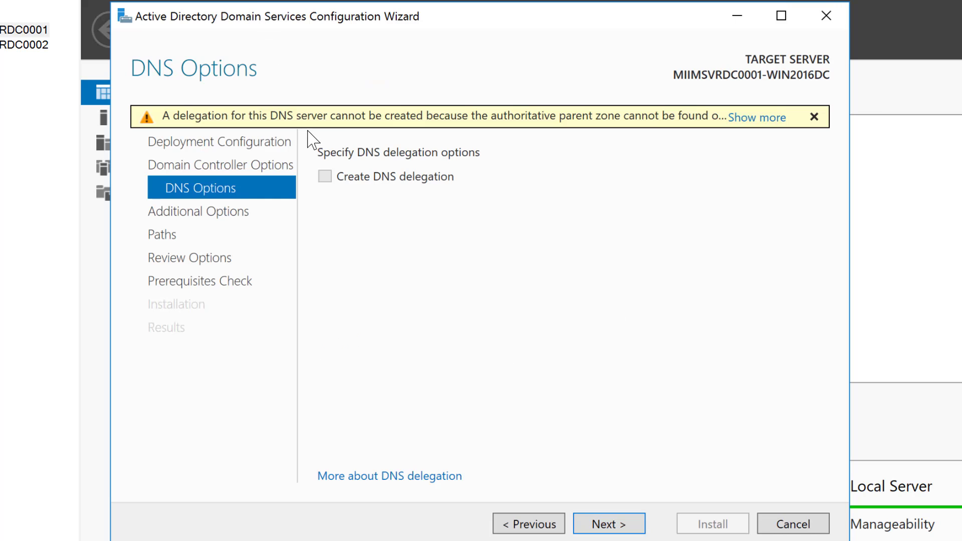
Leave DNS delegation off and set the NetBIOS domain name to CORP.
left_click(757, 117)
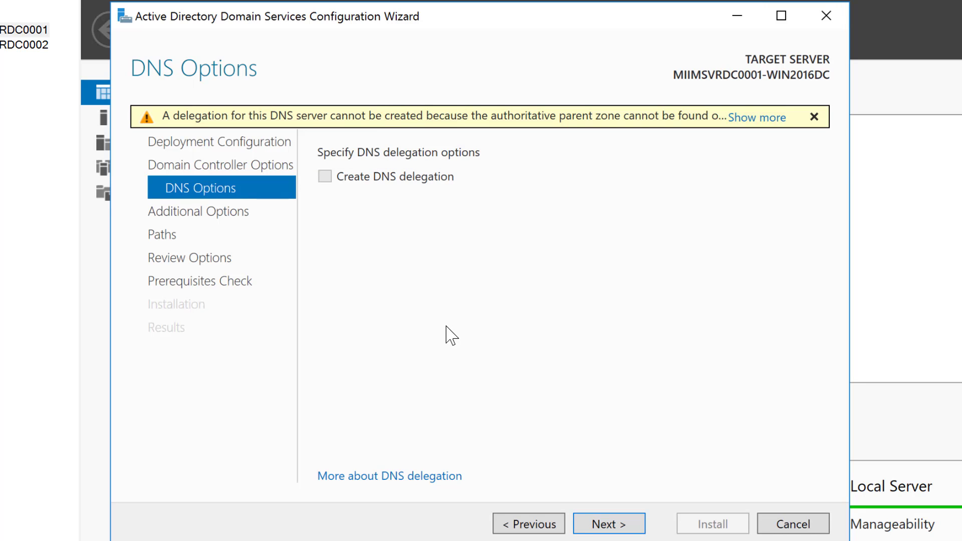
mouse_move(411, 238)
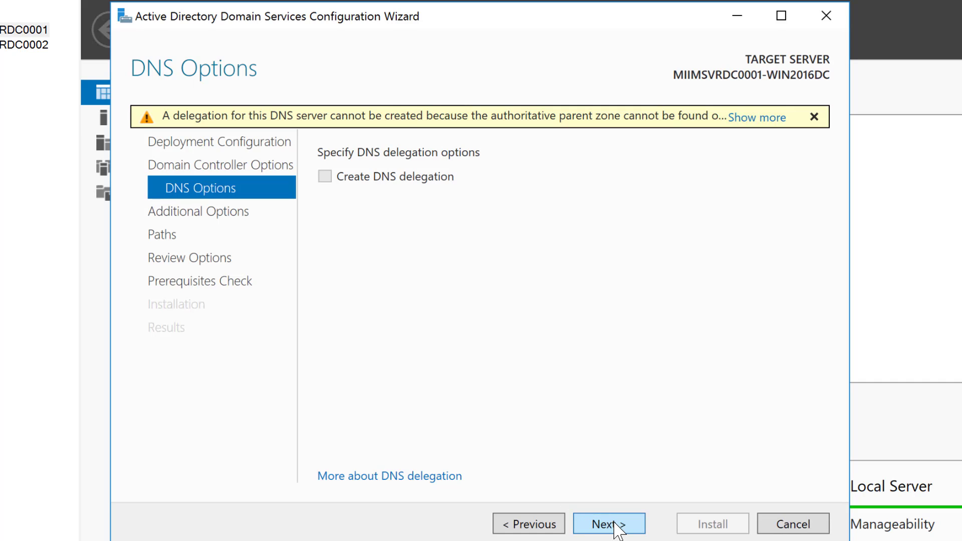
left_click(608, 523)
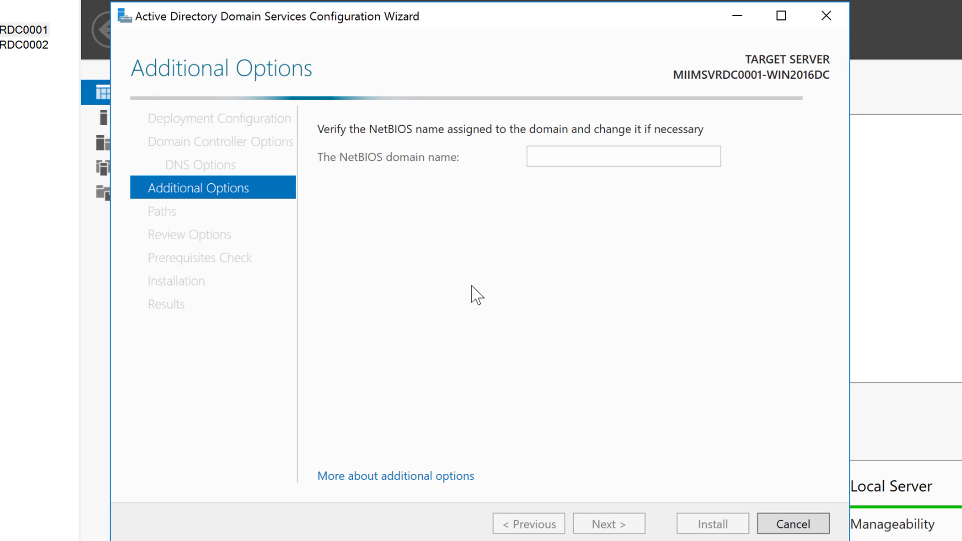
mouse_move(549, 167)
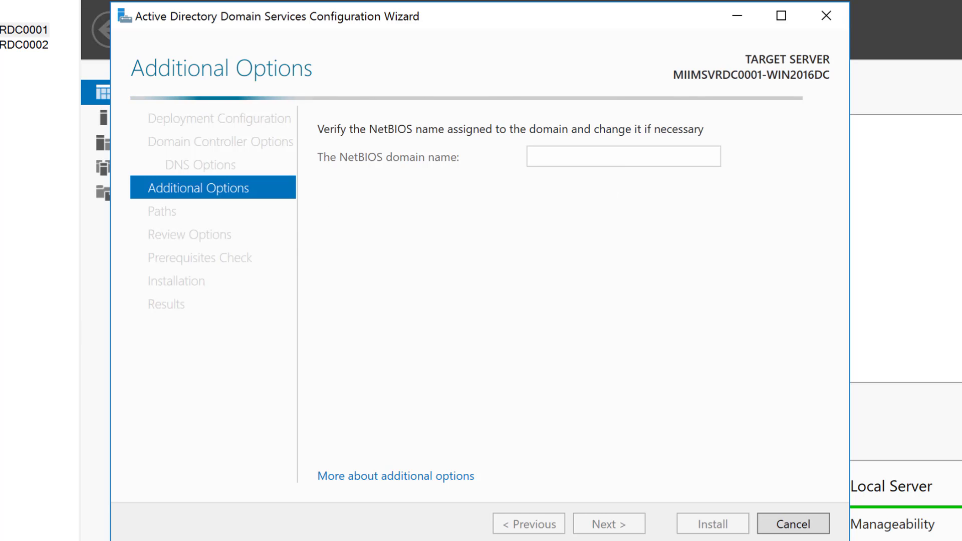
type("CORP")
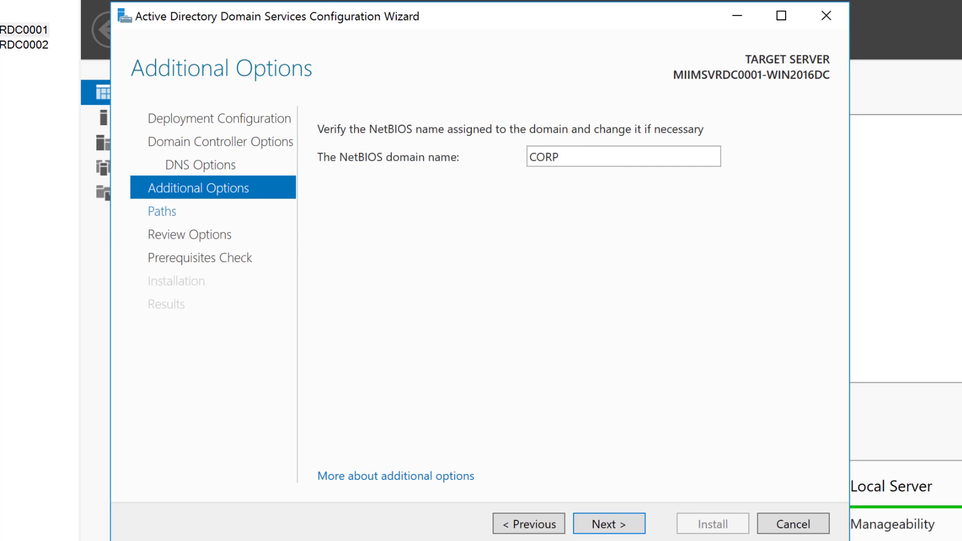
mouse_move(679, 264)
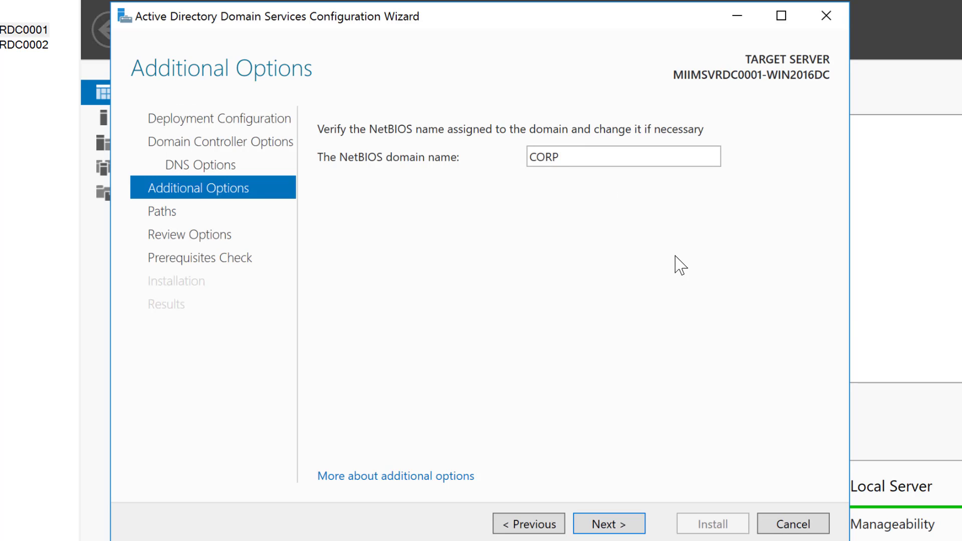
left_click(608, 523)
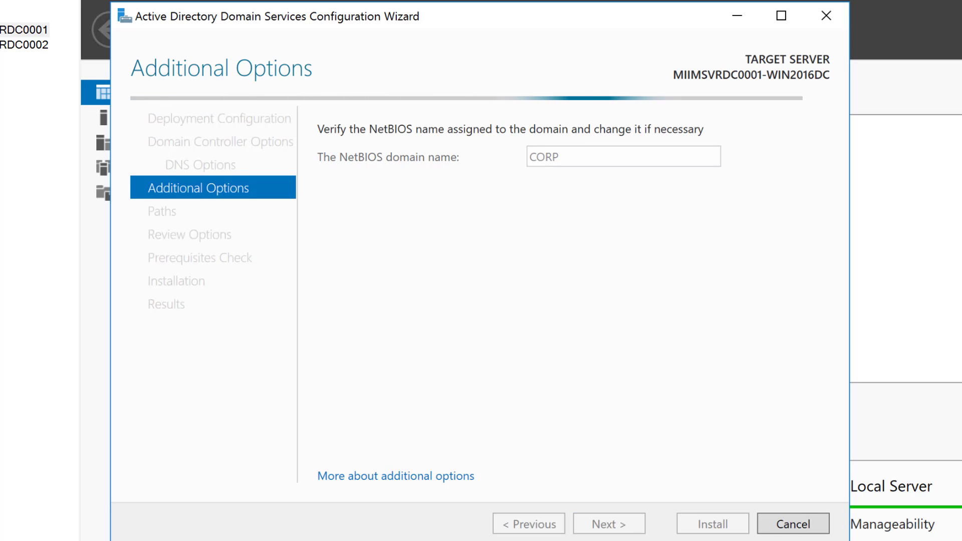
Keep the S:\Windows database, log and SYSVOL paths, review the options, and run the prerequisites check.
left_click(608, 523)
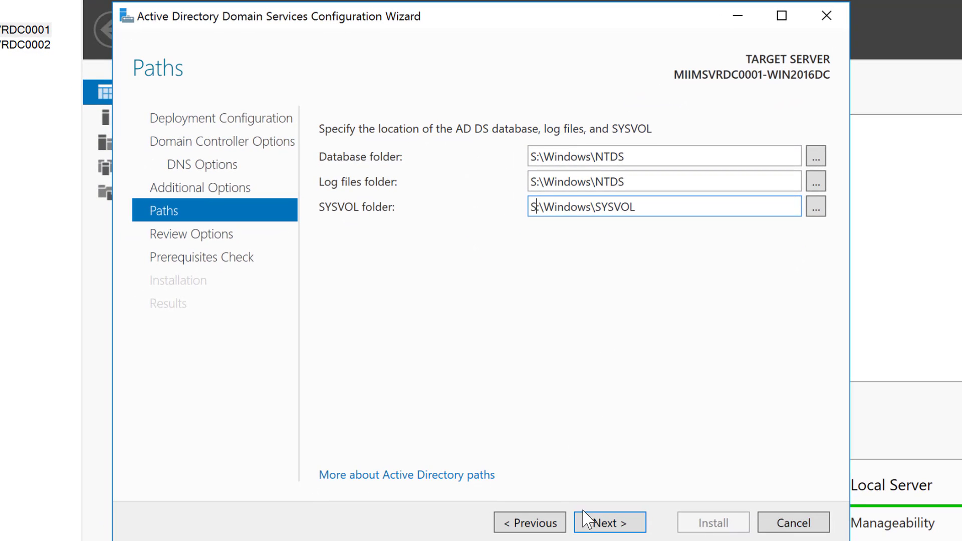
left_click(609, 521)
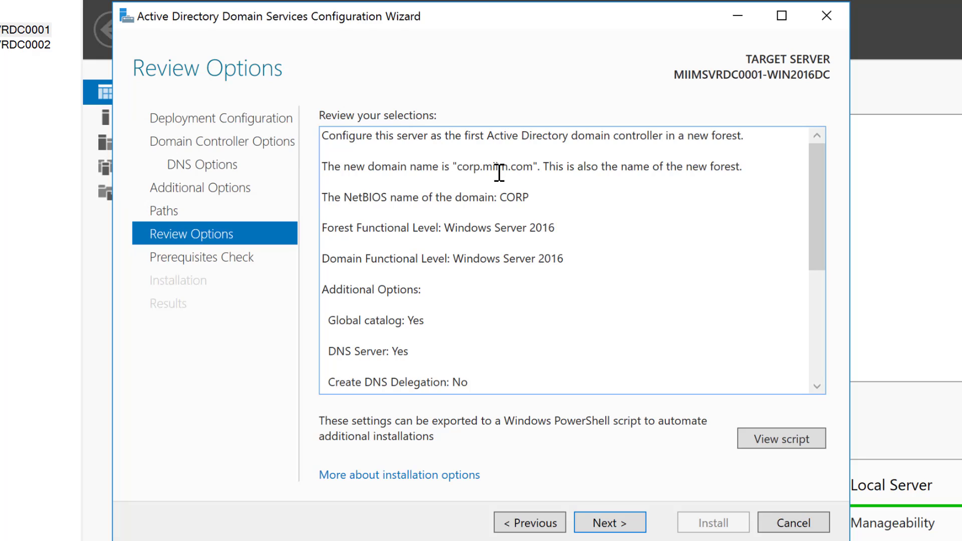
mouse_move(684, 190)
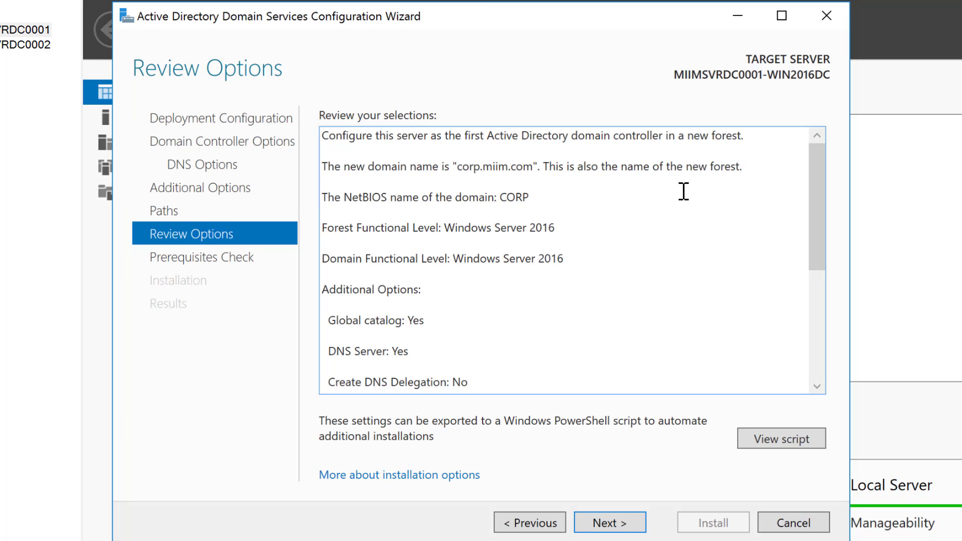
mouse_move(450, 220)
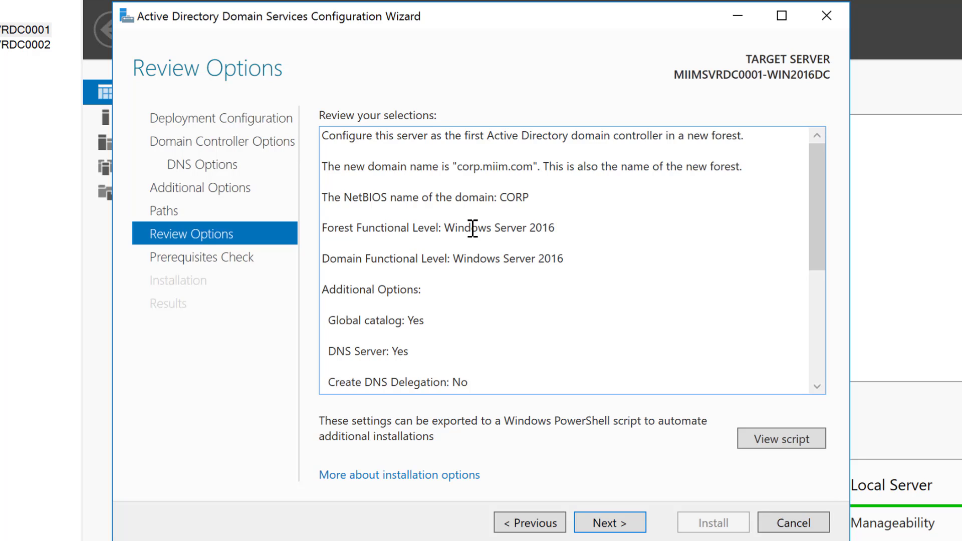
mouse_move(609, 522)
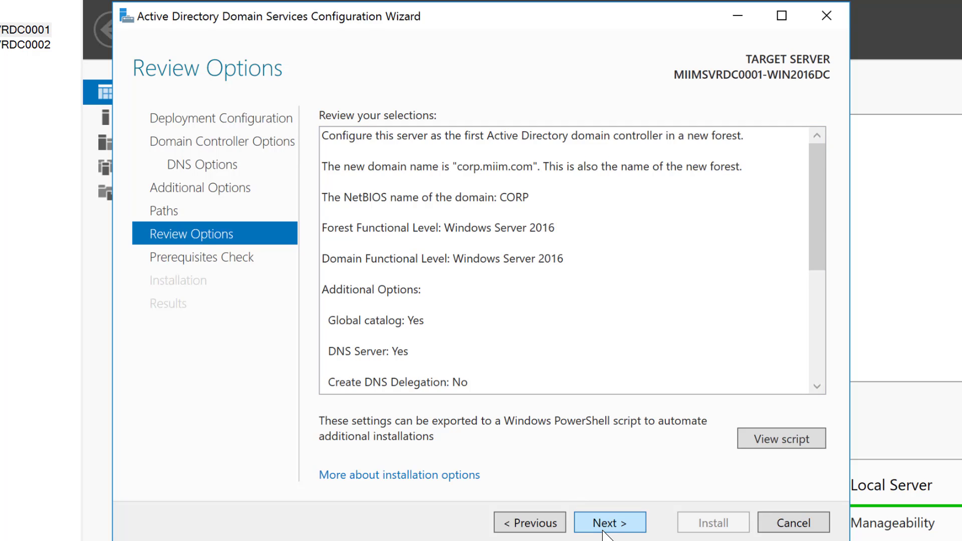
scroll("down", 3)
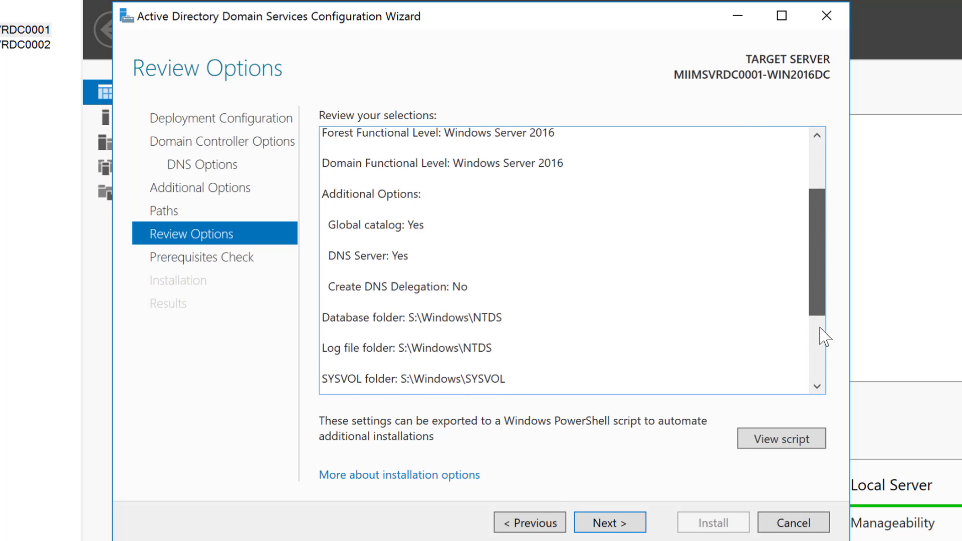
scroll("down", 3)
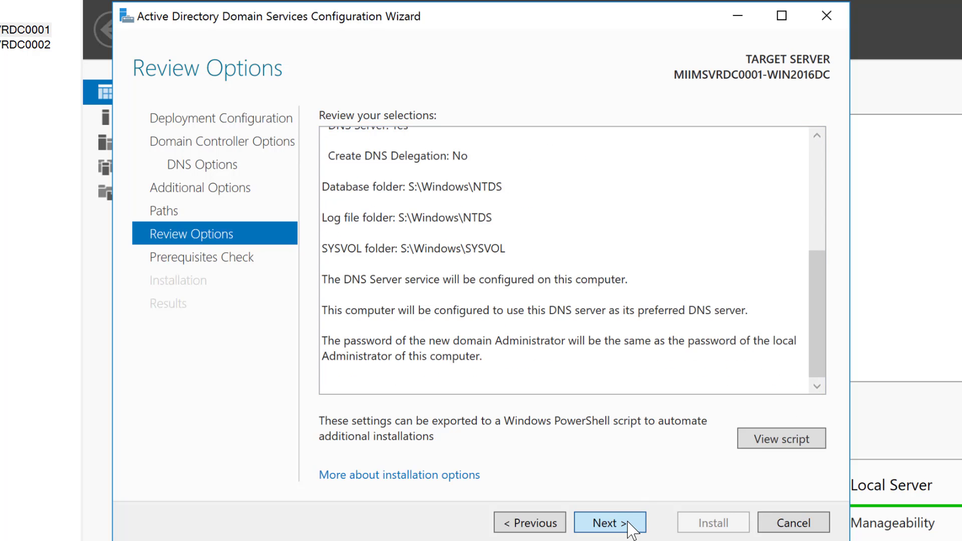
left_click(609, 523)
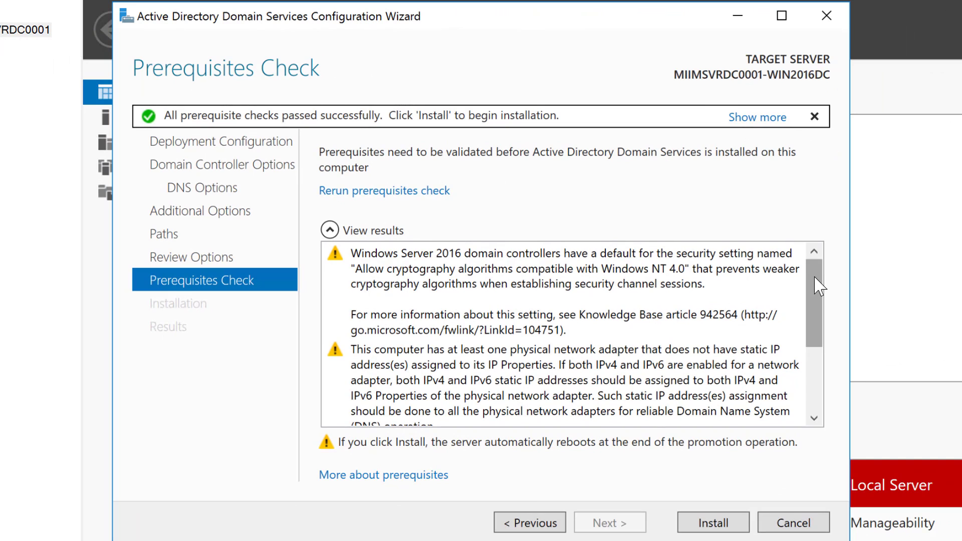
Begin installing the first domain controller of the new forest after the prerequisite results.
scroll("down", 3)
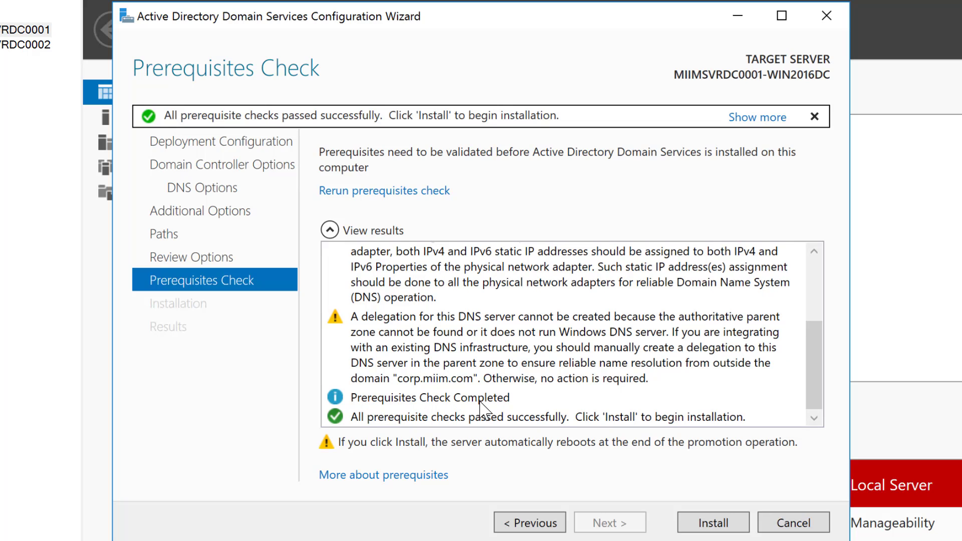
mouse_move(611, 422)
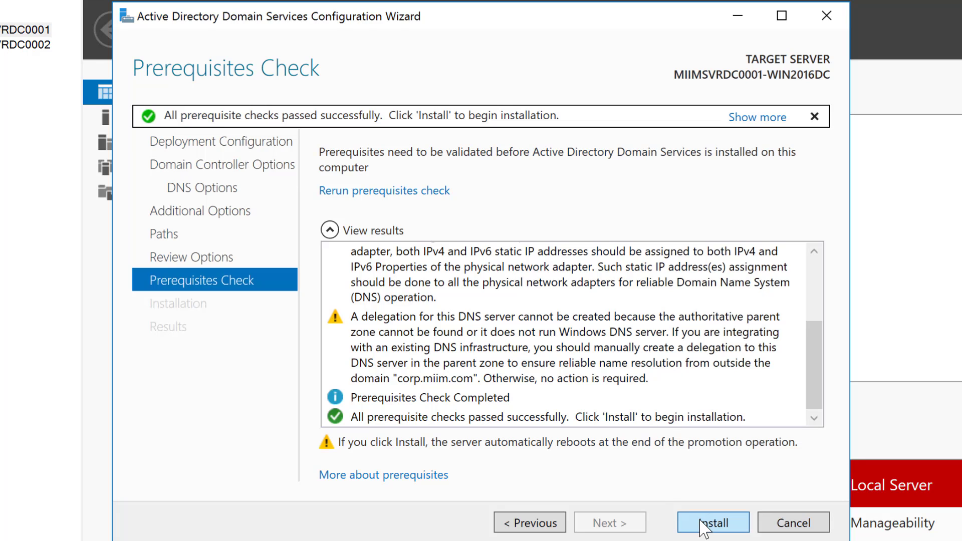
left_click(712, 523)
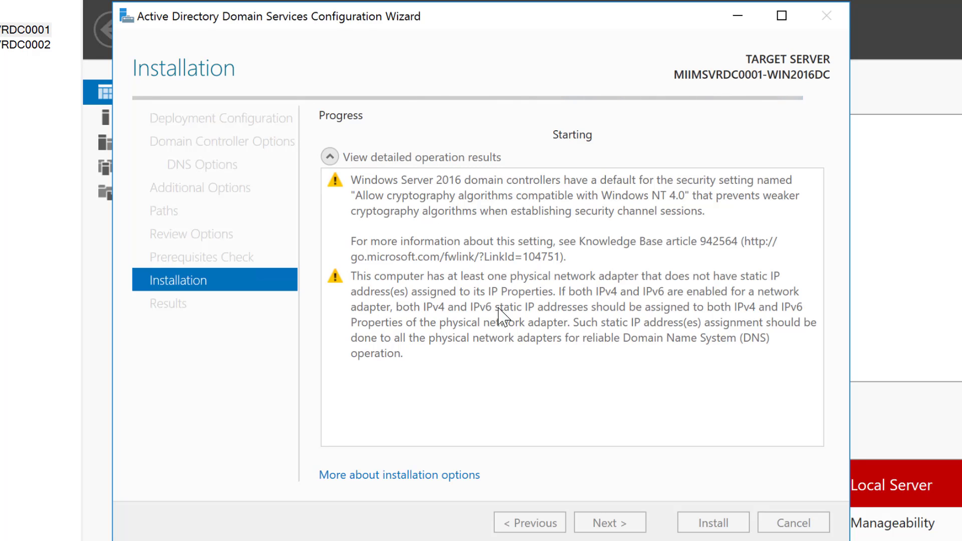
mouse_move(553, 249)
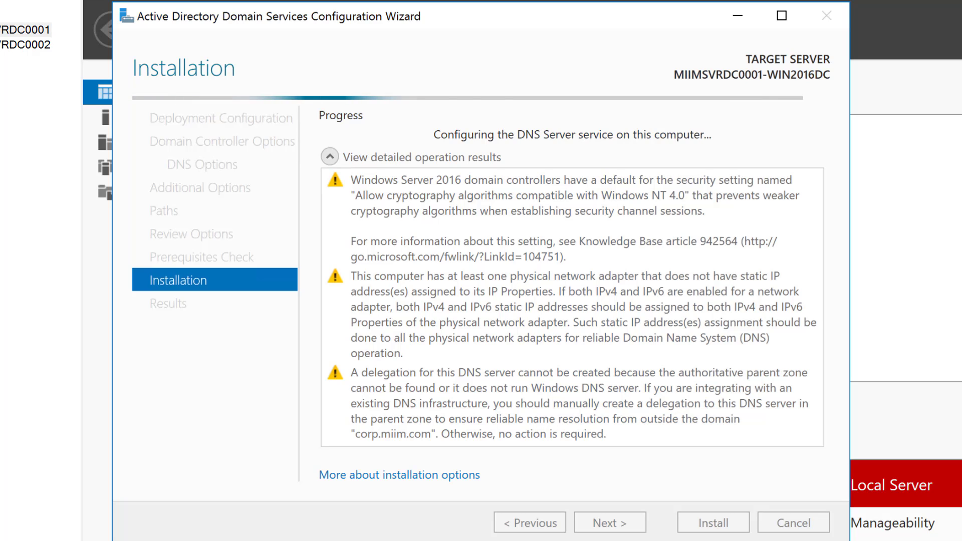
mouse_move(413, 404)
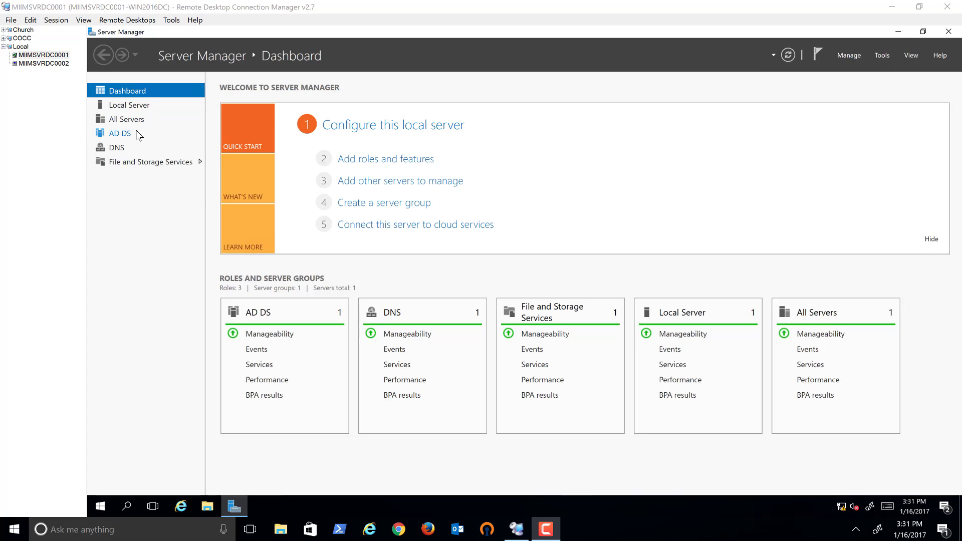
Go to the AD DS role page and launch Active Directory Users and Computers from Tools.
left_click(119, 133)
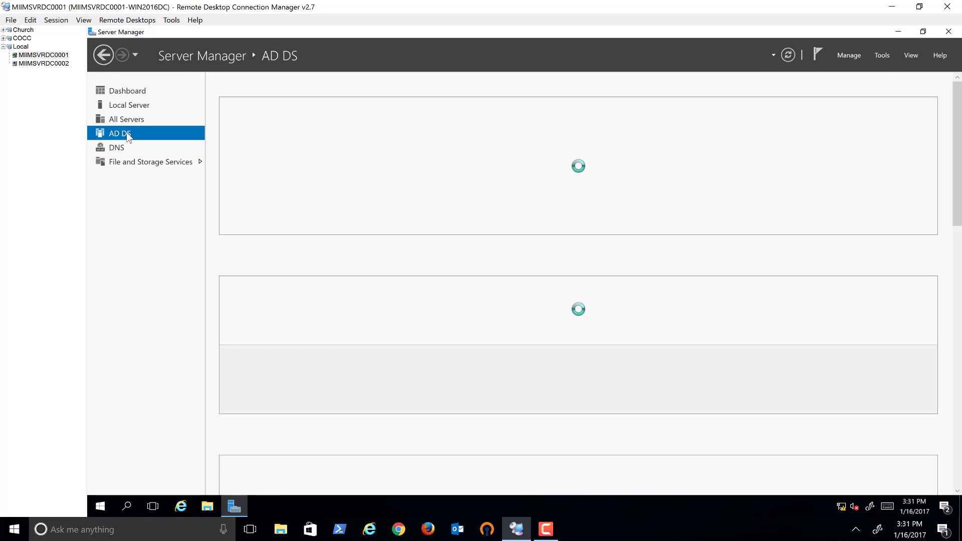
left_click(116, 147)
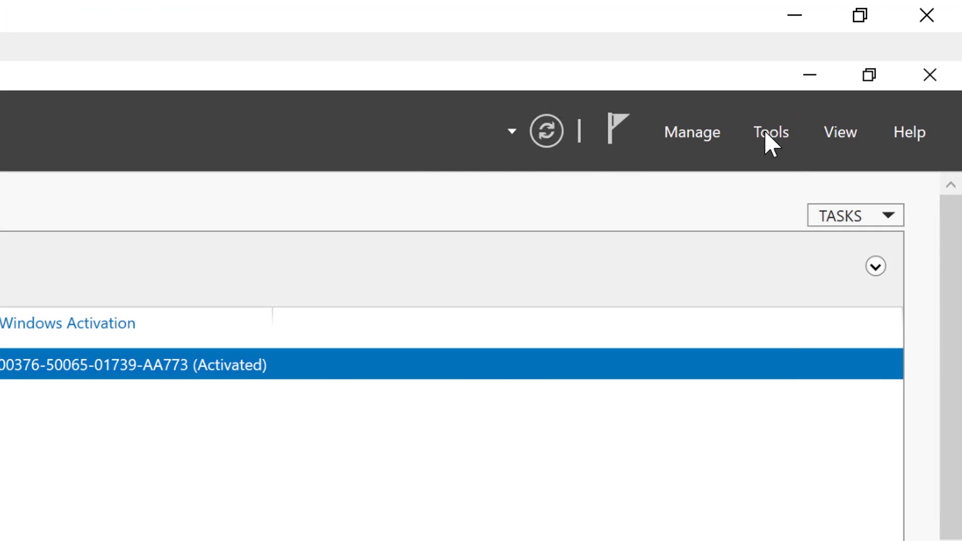
left_click(770, 132)
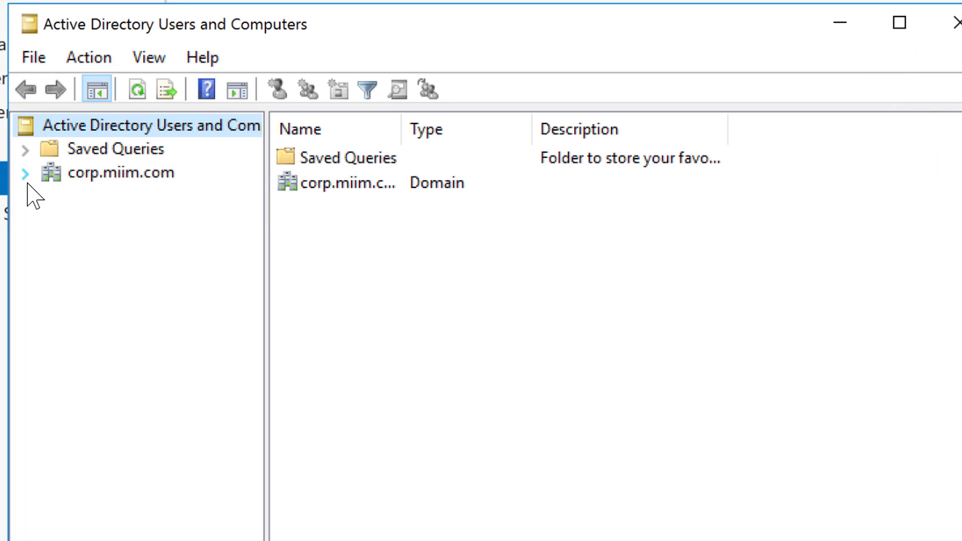
List the Domain Controllers of corp.miim.com, showing MIIMSVRDC0001-W as a global catalog.
left_click(25, 172)
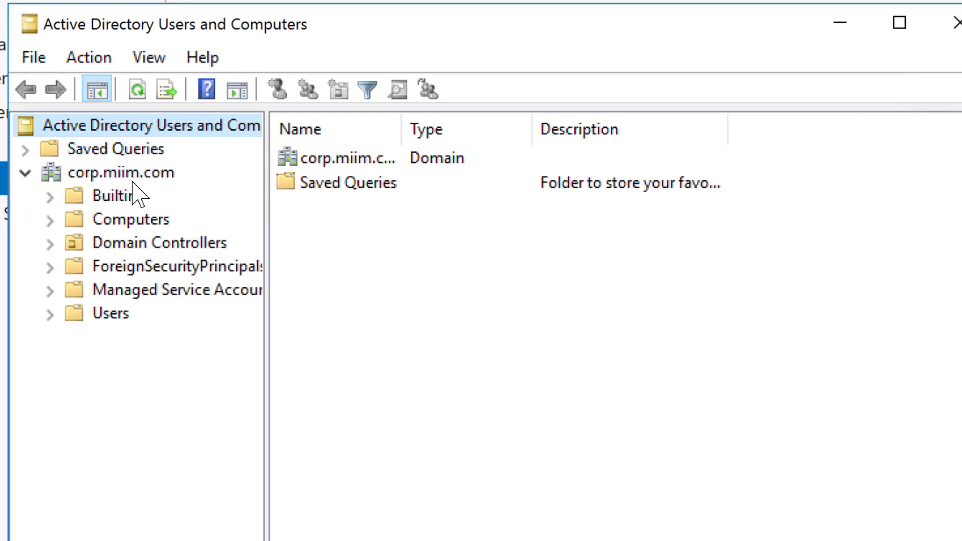
mouse_move(128, 255)
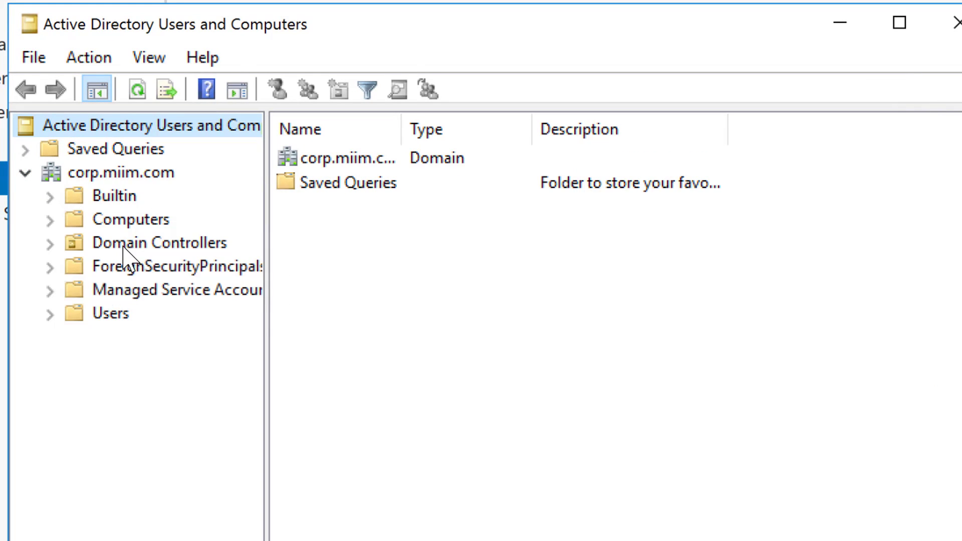
left_click(159, 241)
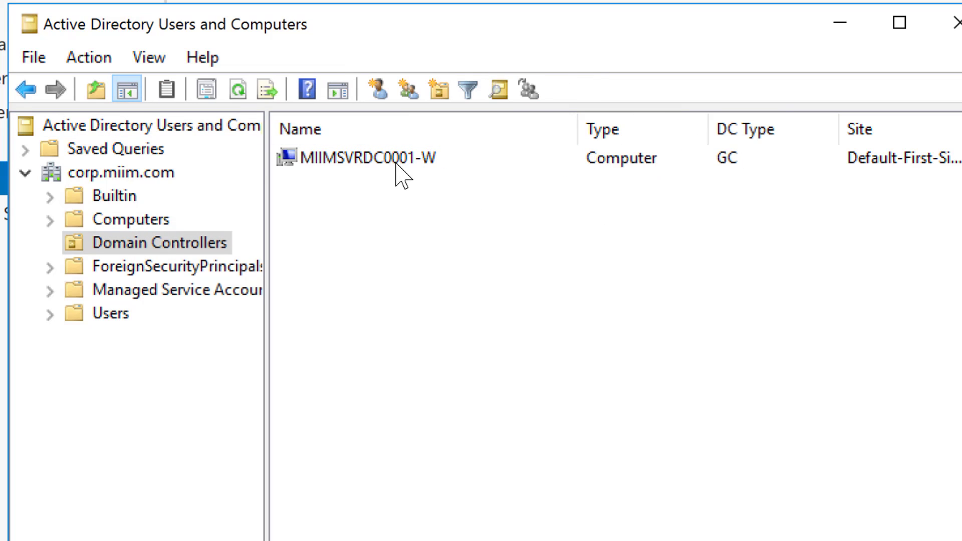
mouse_move(433, 170)
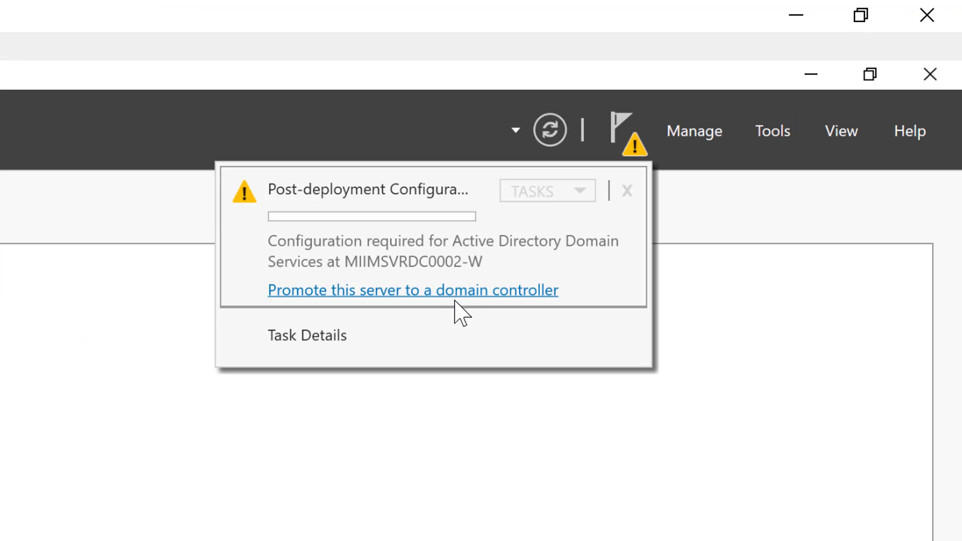
Begin promoting the server, supplying corp\administrator credentials to list the forest's domains.
left_click(411, 289)
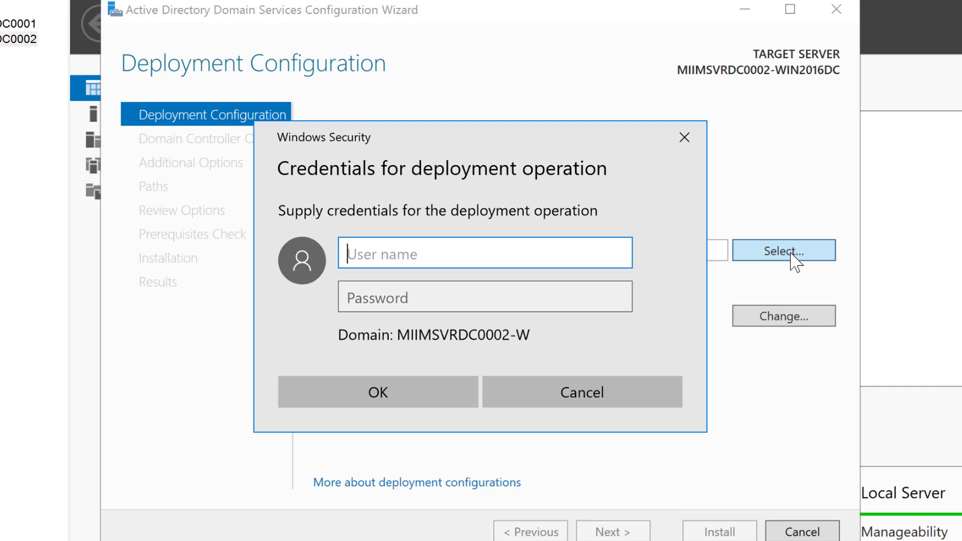
type("c")
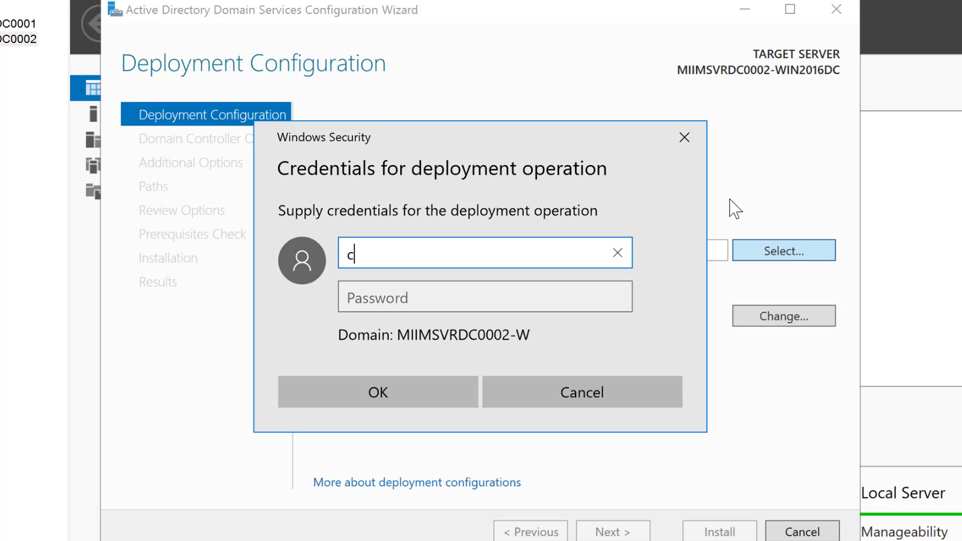
type("orp\\administrator")
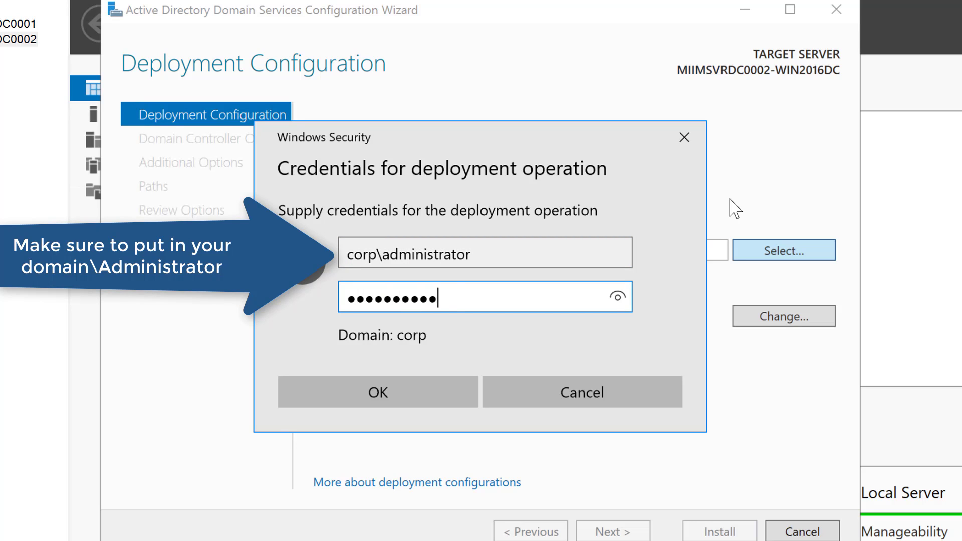
type("••")
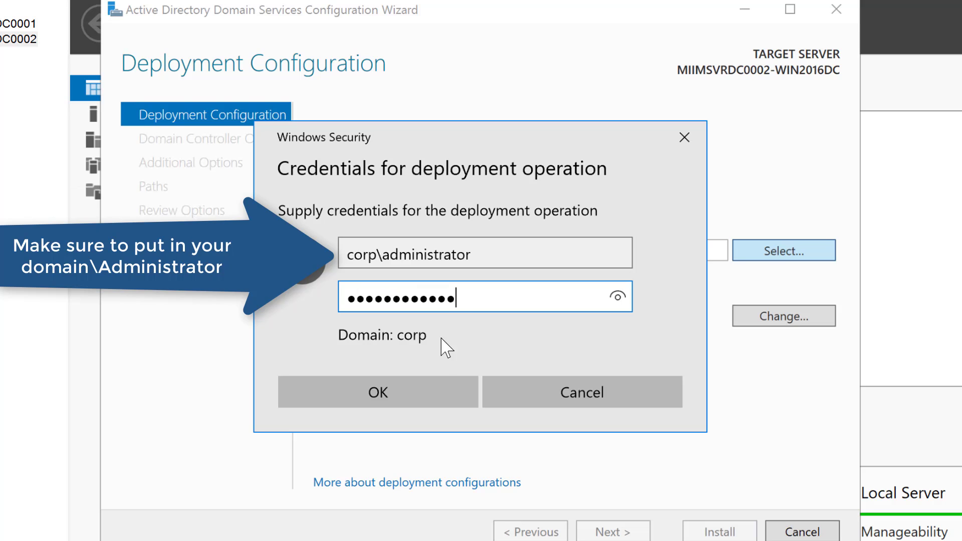
left_click(378, 392)
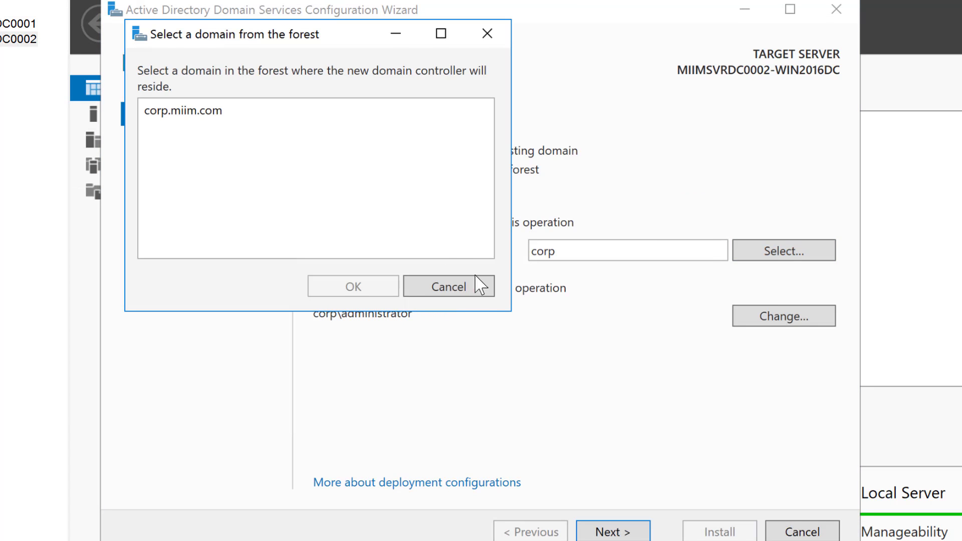
Target the existing corp.miim.com domain and reach the domain controller options.
left_click(182, 110)
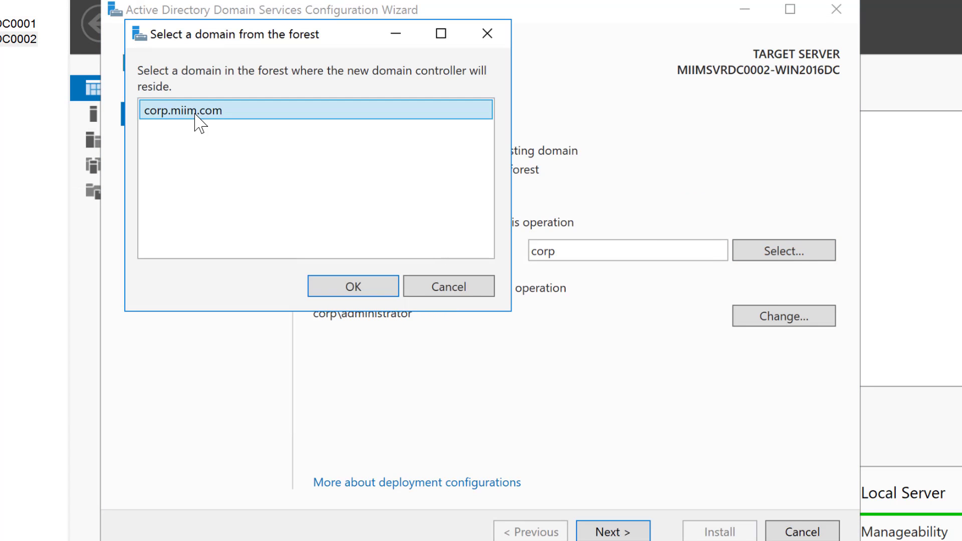
left_click(353, 286)
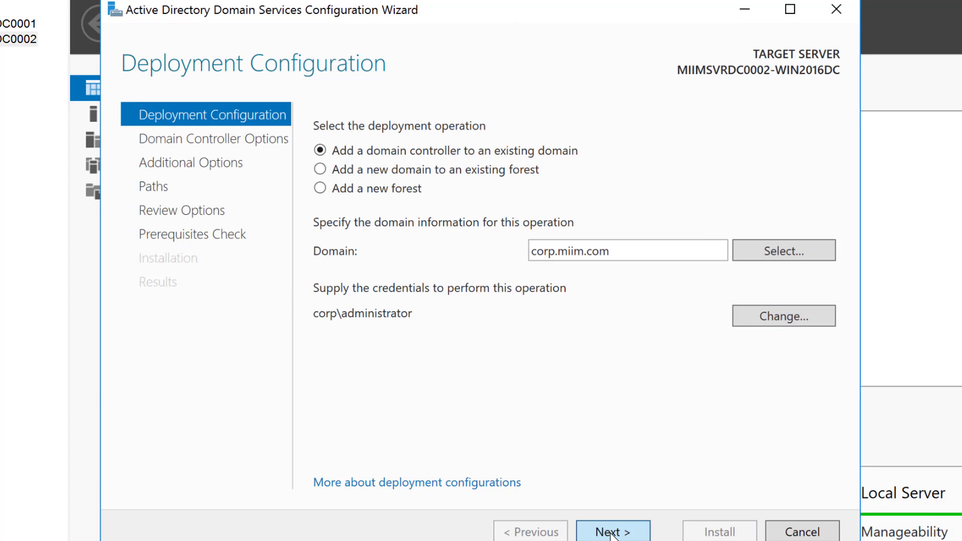
left_click(612, 531)
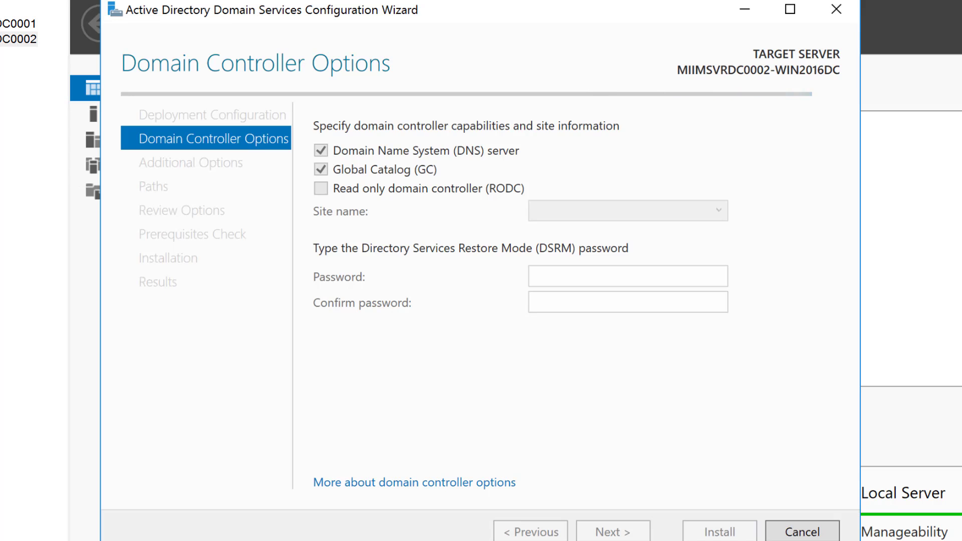
Set the DSRM password, skip DNS delegation, replicate from any domain controller, and reach Review Options.
type("••••••••••••")
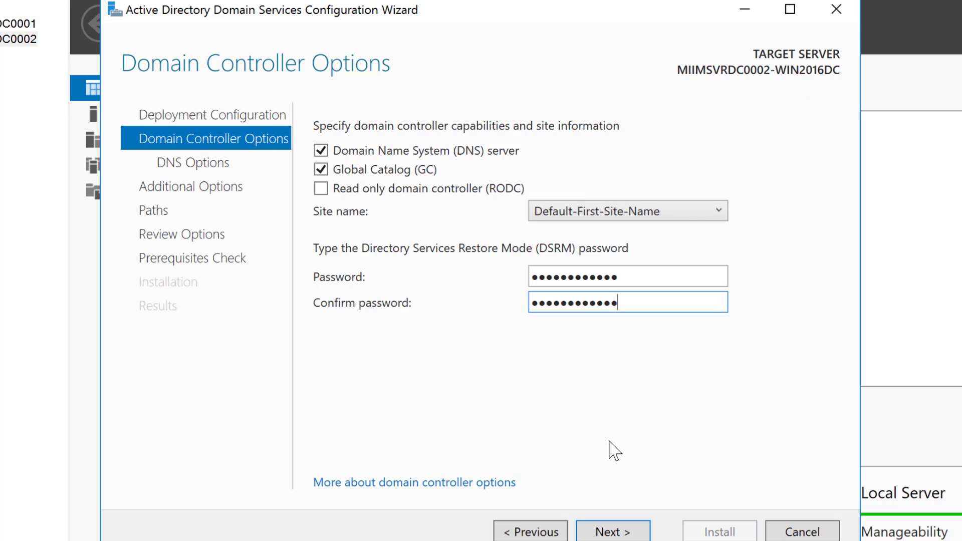
left_click(611, 531)
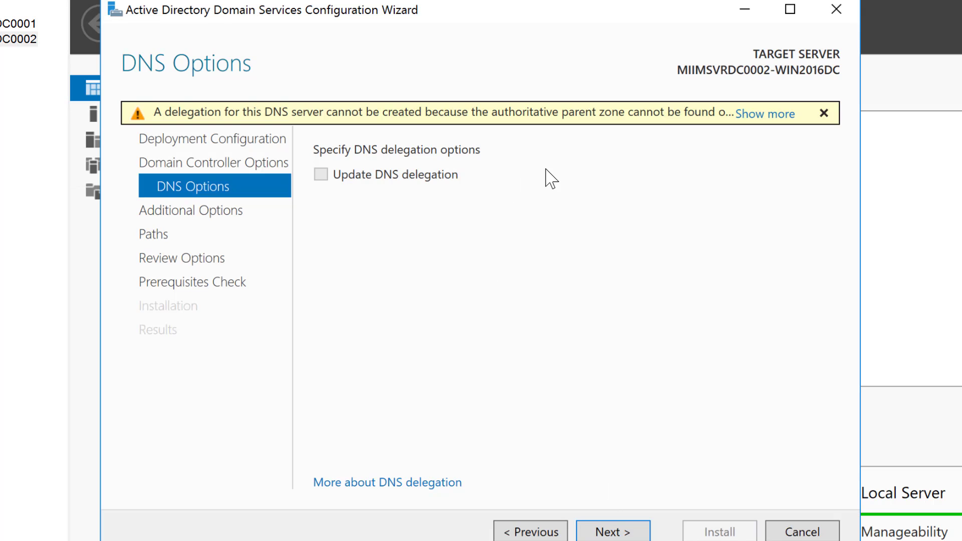
mouse_move(621, 437)
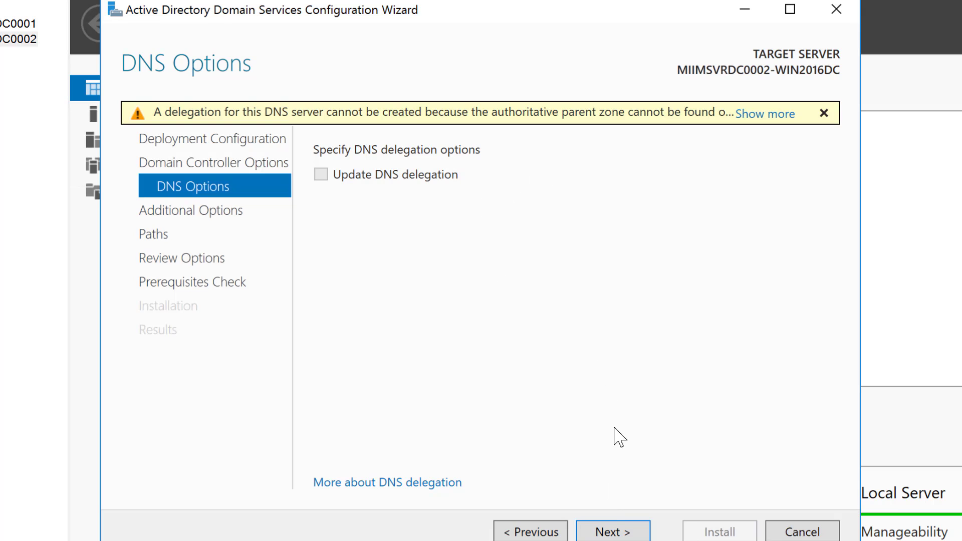
left_click(611, 531)
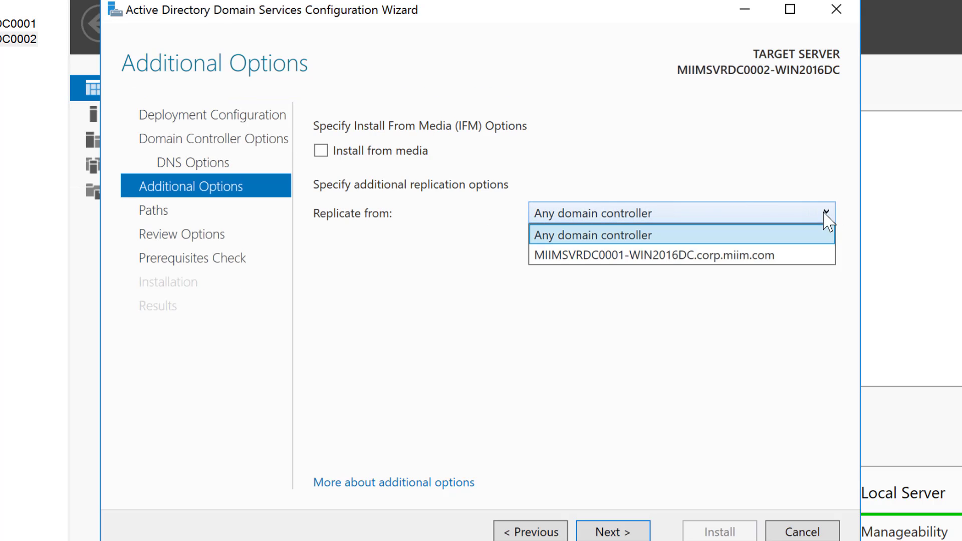
mouse_move(711, 248)
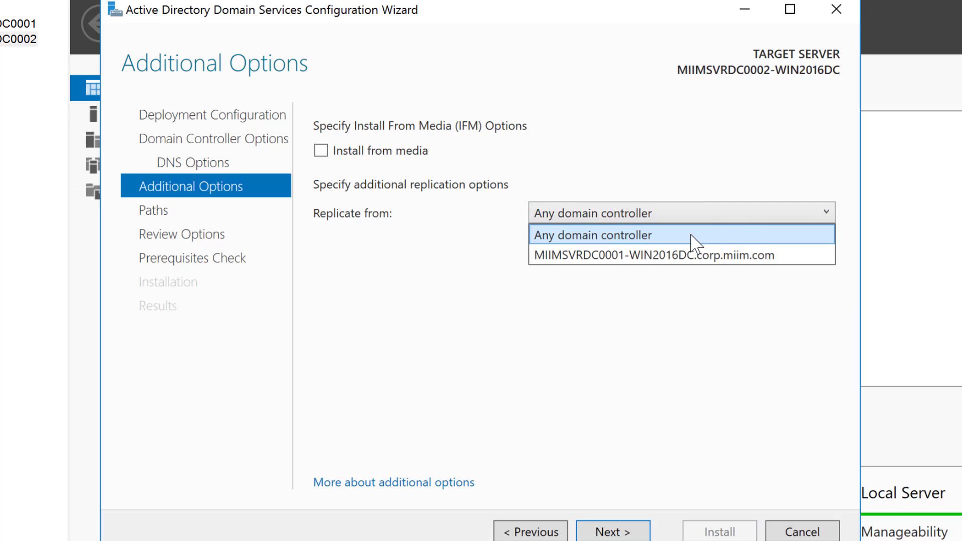
left_click(592, 234)
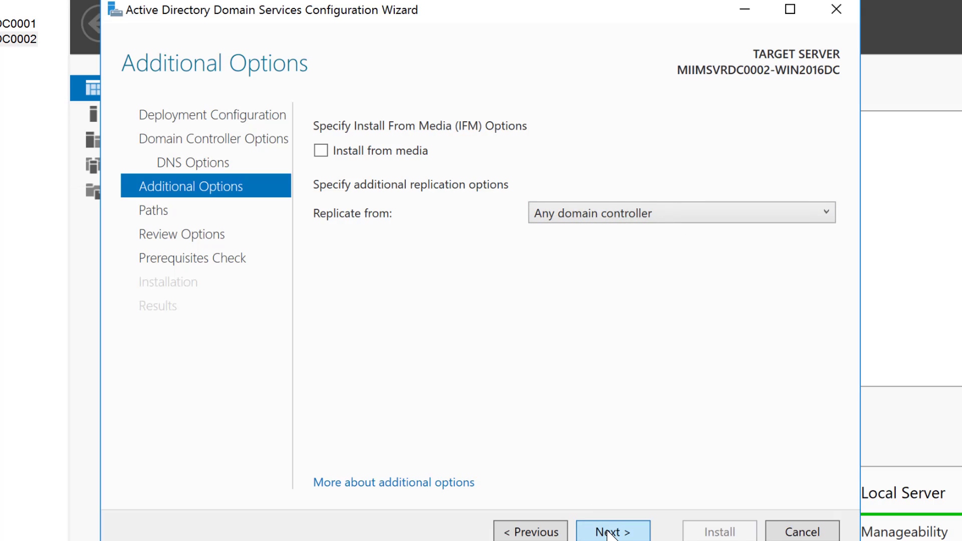
left_click(612, 531)
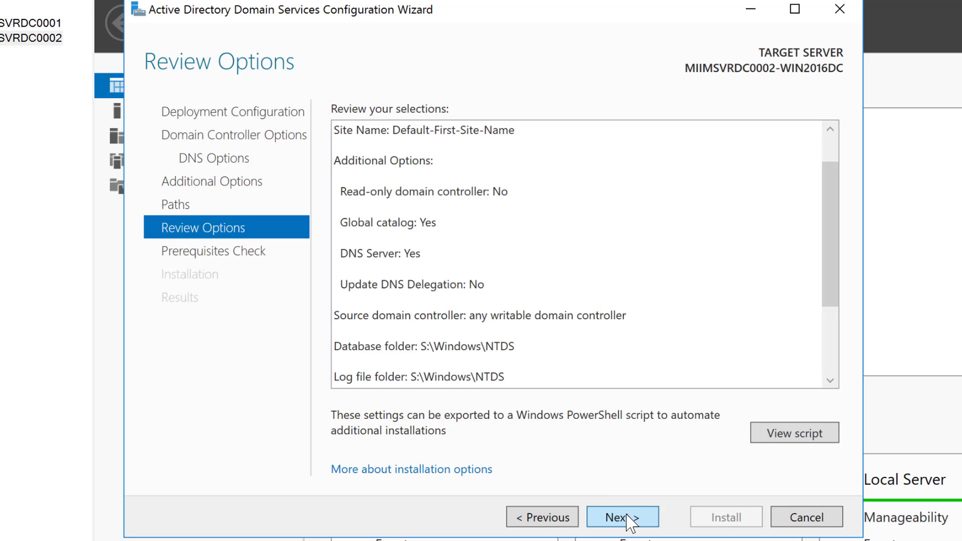
Pass the prerequisite checks and install MIIMSVRDC0002 as an additional domain controller.
left_click(621, 517)
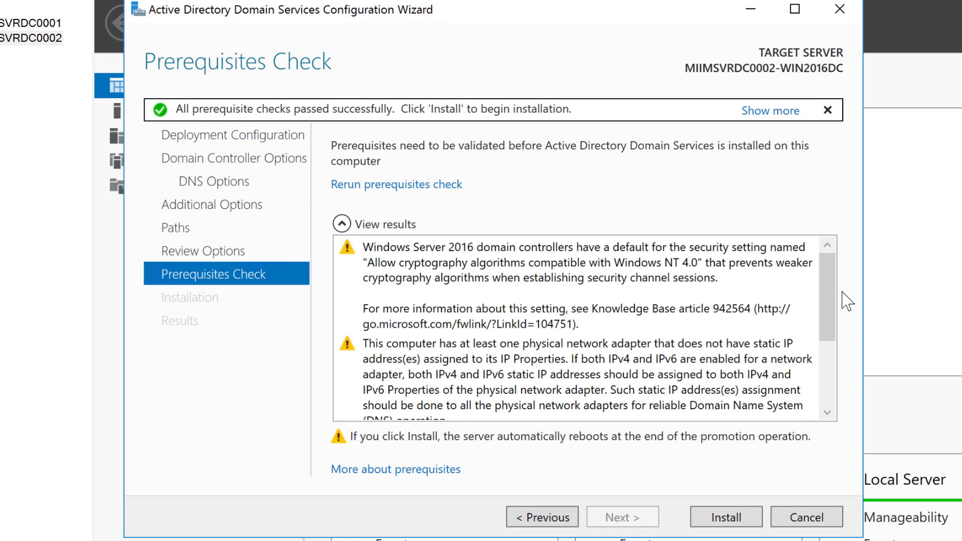
scroll("down", 3)
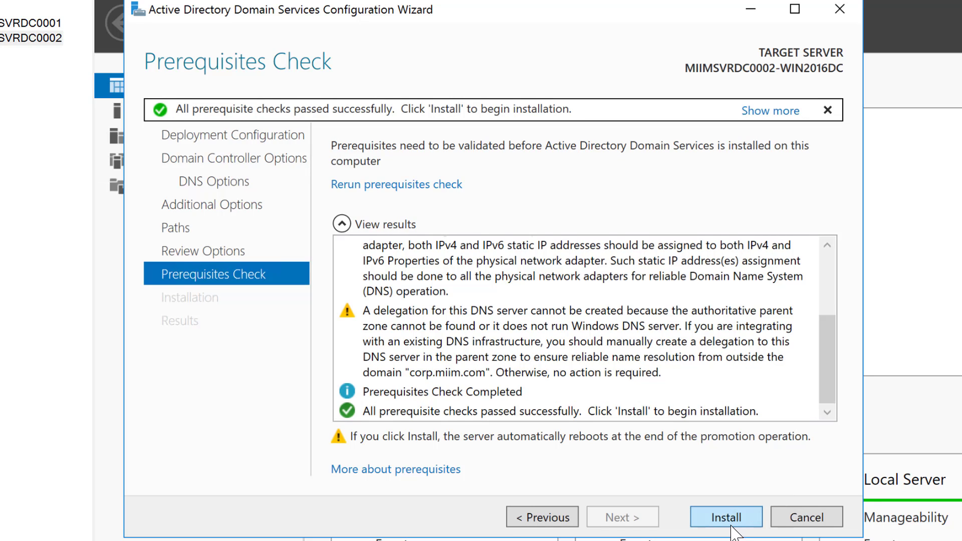
left_click(725, 517)
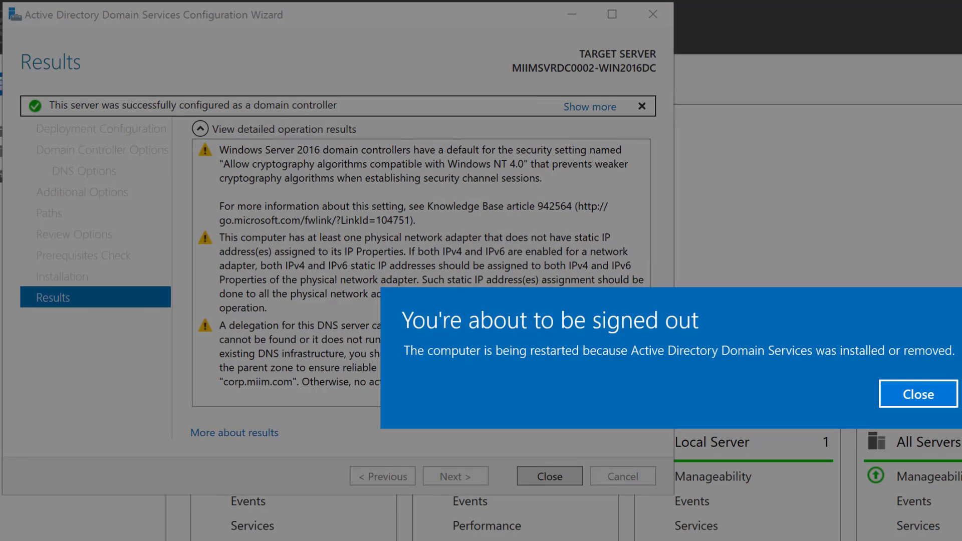
Dismiss the sign-out notice and close the wizard, returning to the dashboard with AD DS and DNS roles.
left_click(916, 393)
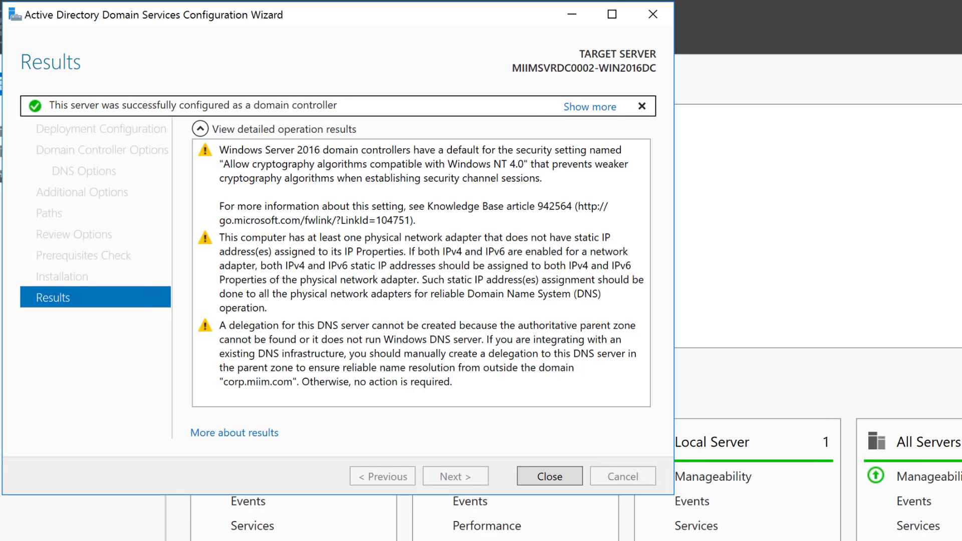
left_click(548, 476)
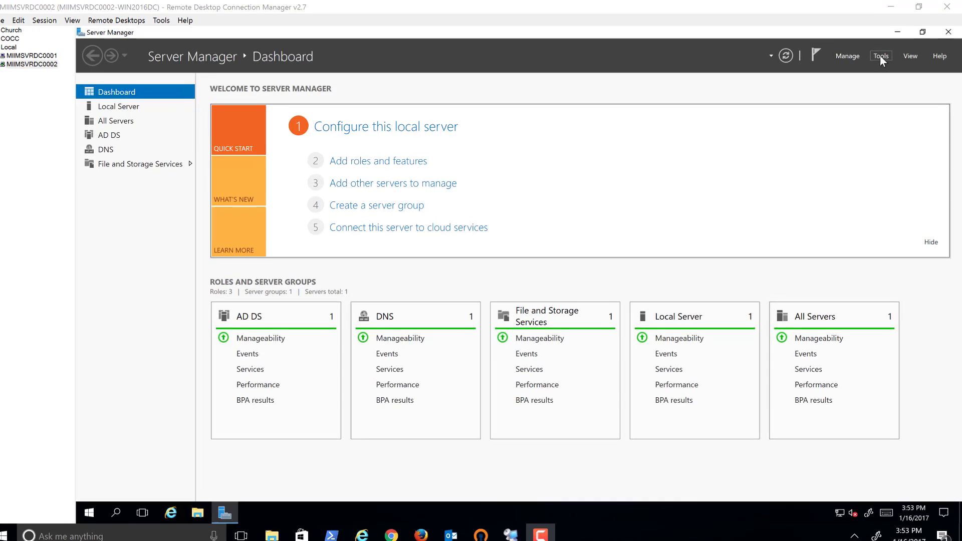
Launch Active Directory Users and Computers from the Tools menu on MIIMSVRDC0002.
left_click(880, 56)
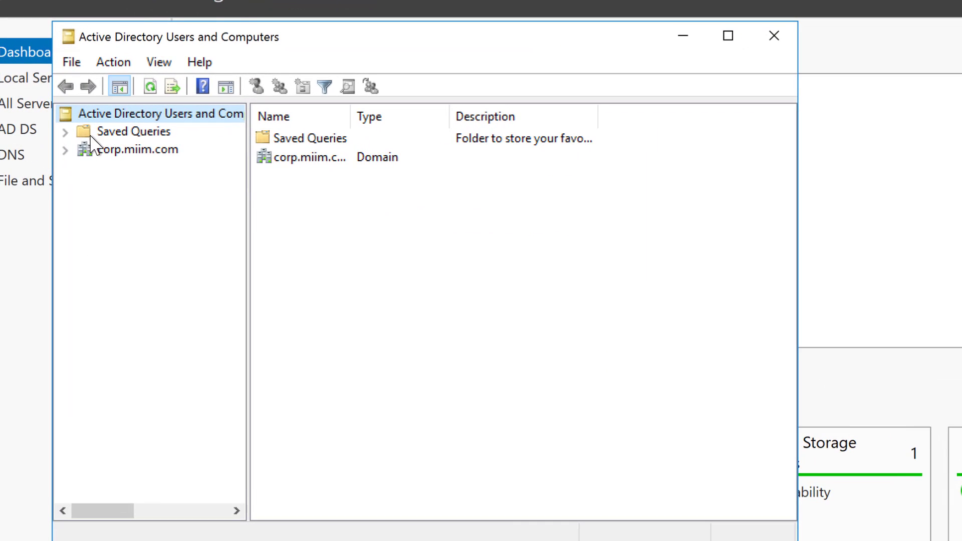
View the Administrator account's Member Of groups, including Administrators and Domain Admins.
left_click(65, 150)
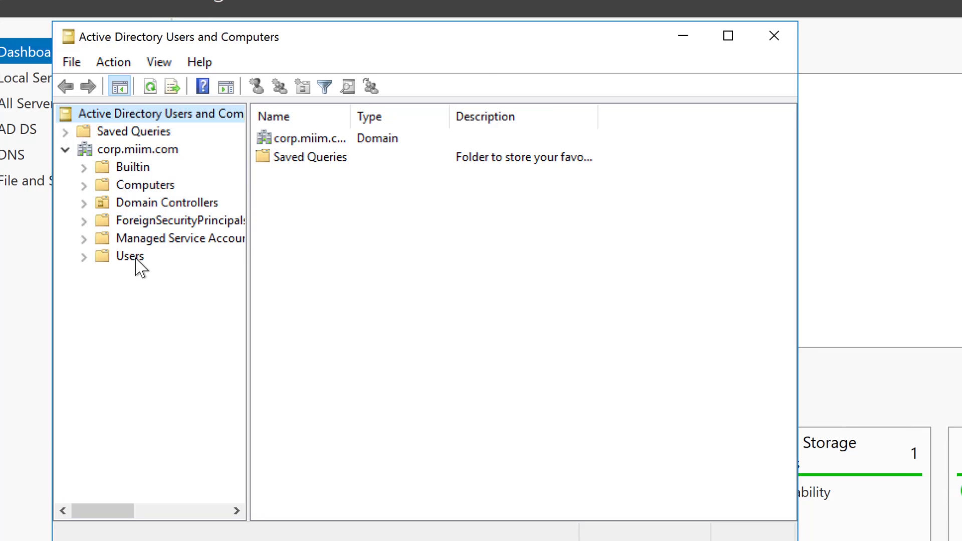
left_click(129, 255)
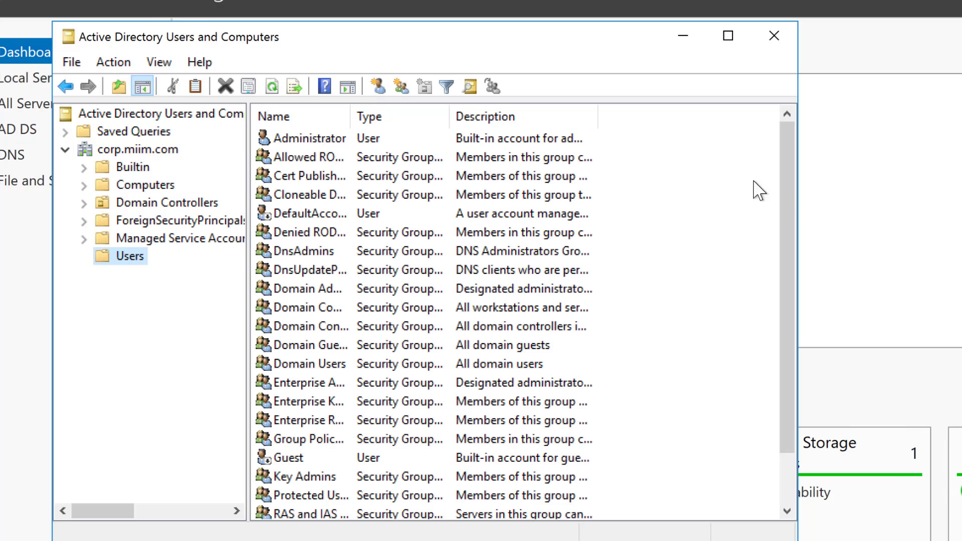
mouse_move(327, 143)
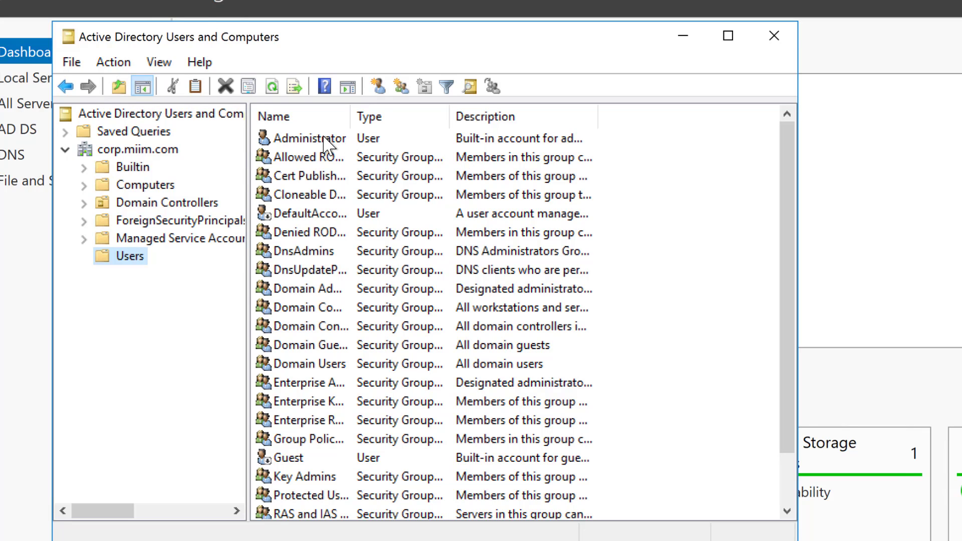
mouse_move(682, 225)
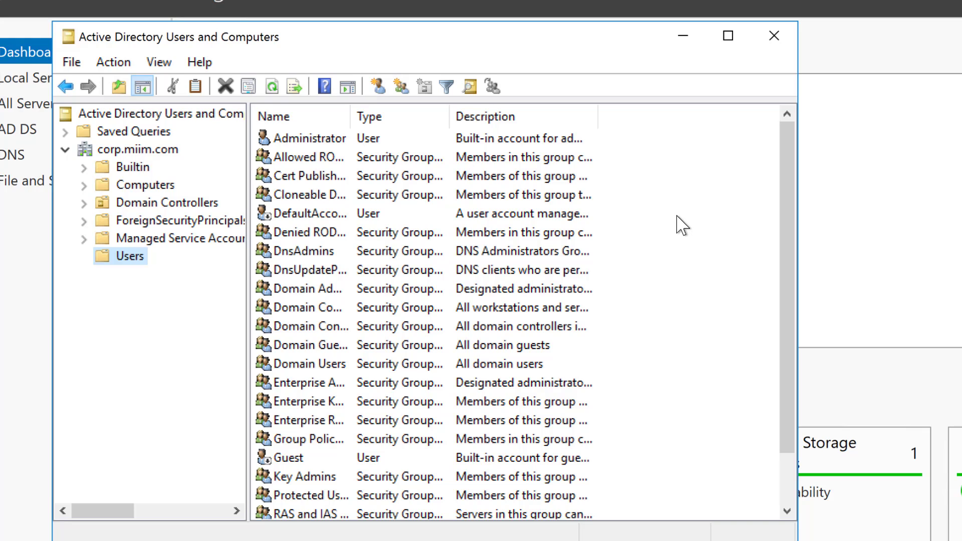
mouse_move(380, 158)
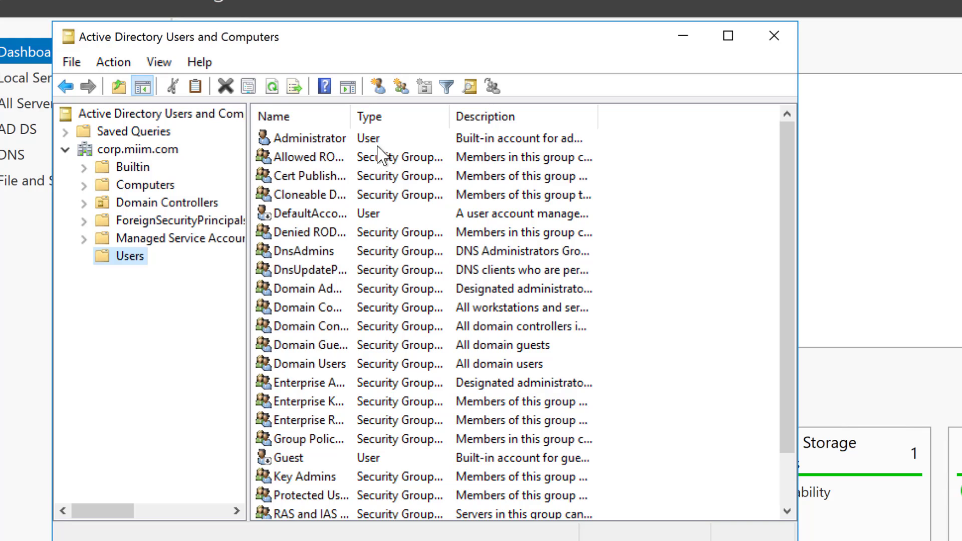
double_click(307, 138)
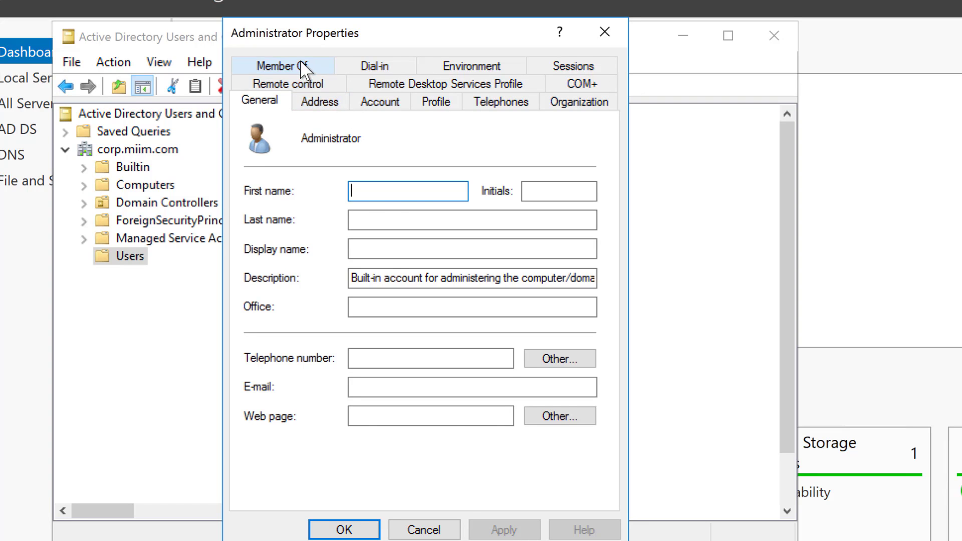
left_click(281, 66)
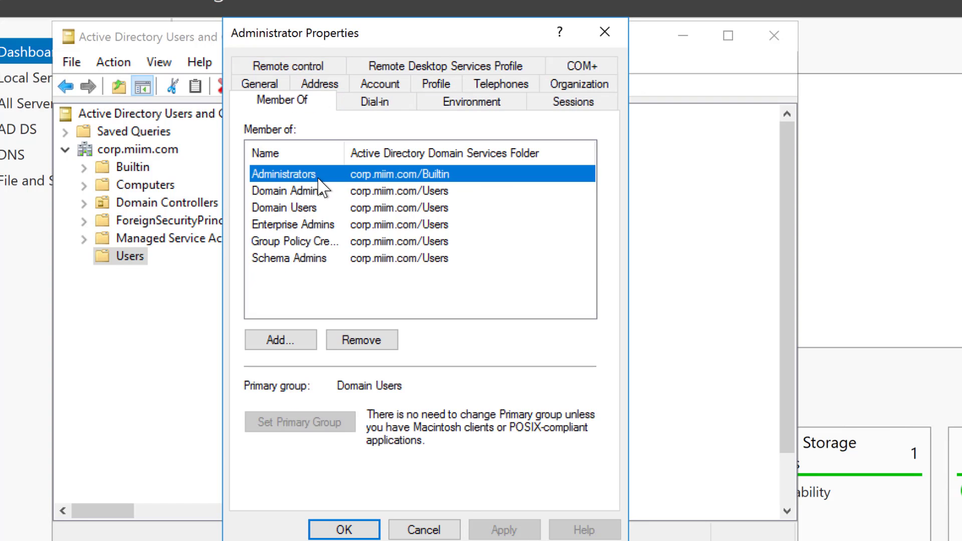
mouse_move(322, 220)
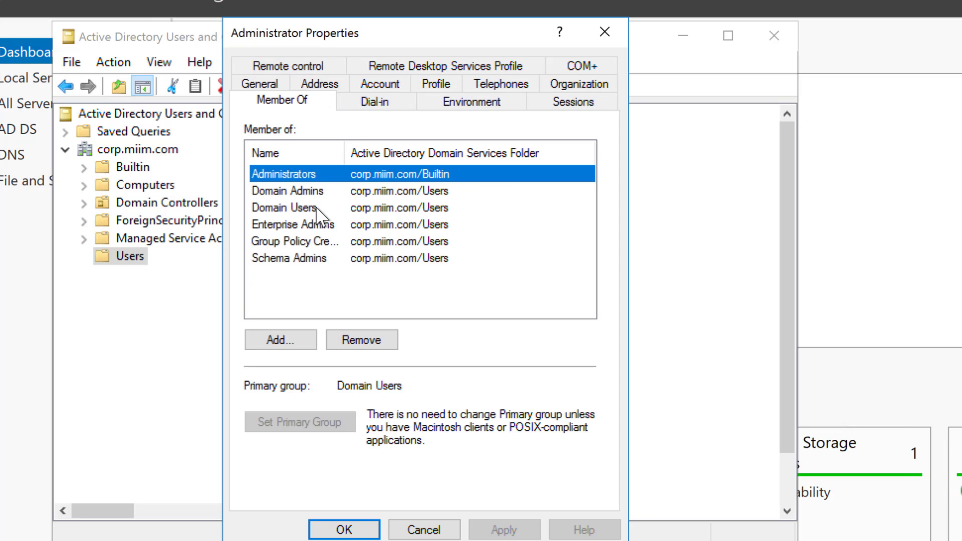